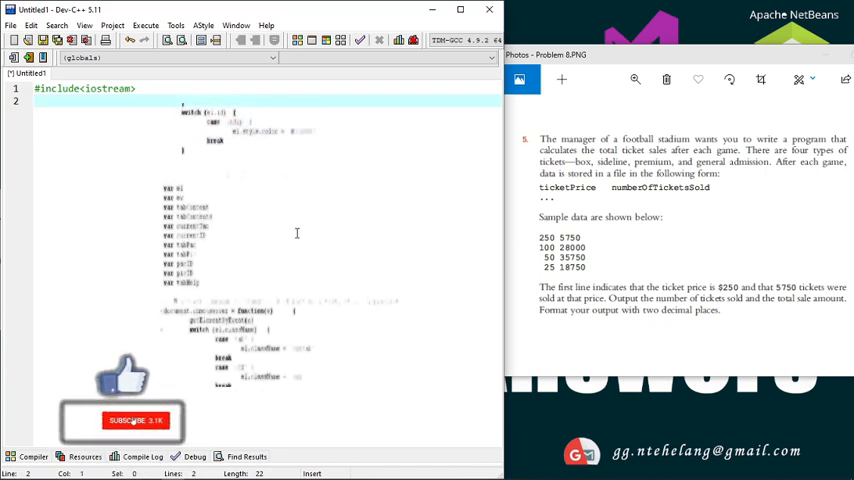
# Step: Add the #include lines for iostream, iomanip and fstream at the top of the file
pyautogui.write('#include<>')
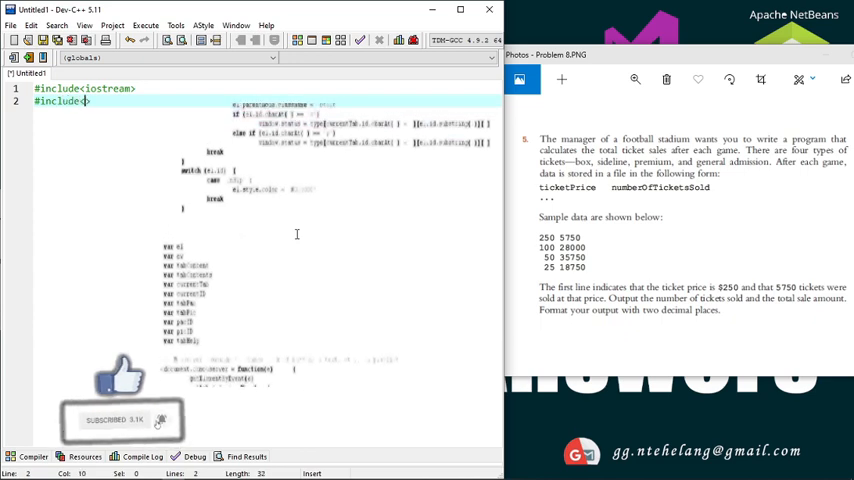
pyautogui.write('iomanip')
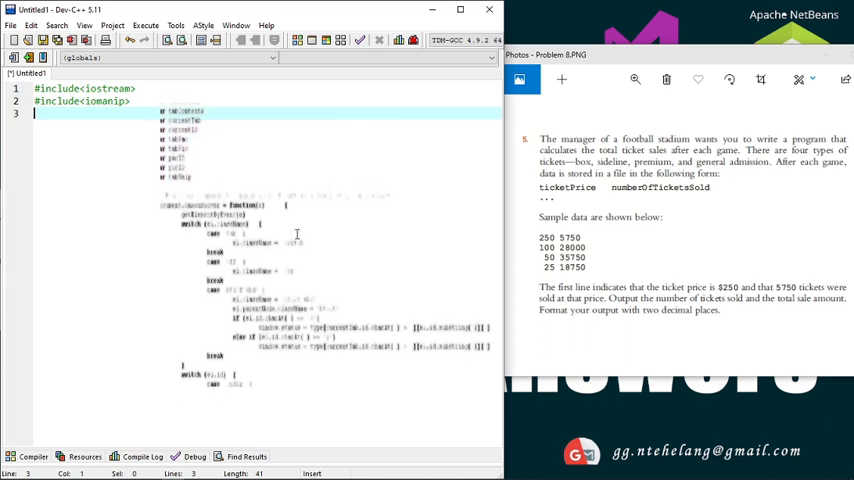
pyautogui.write('#in')
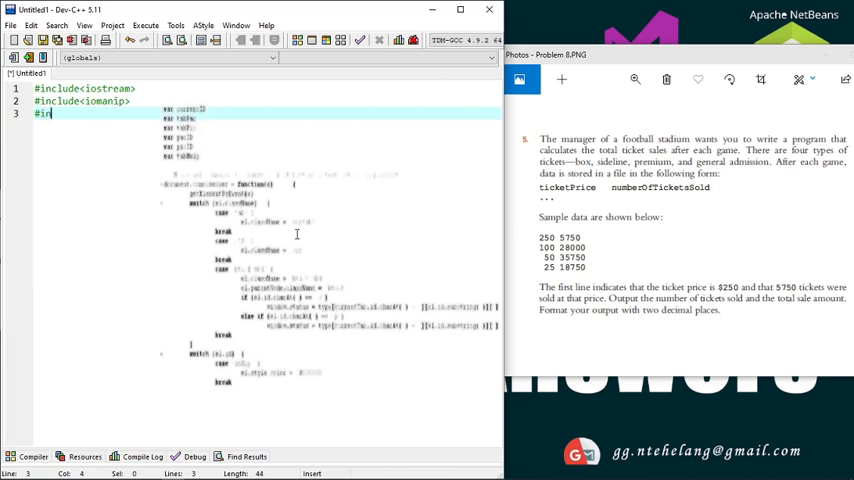
pyautogui.write('clude<>')
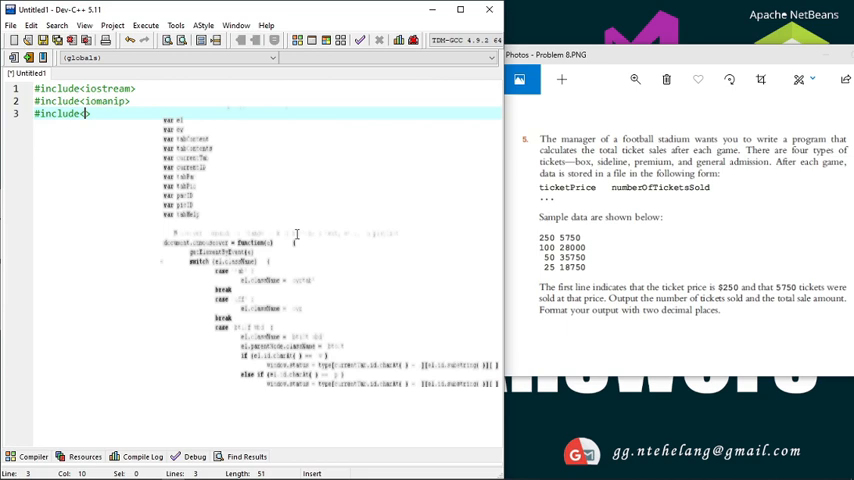
pyautogui.write('fstream')
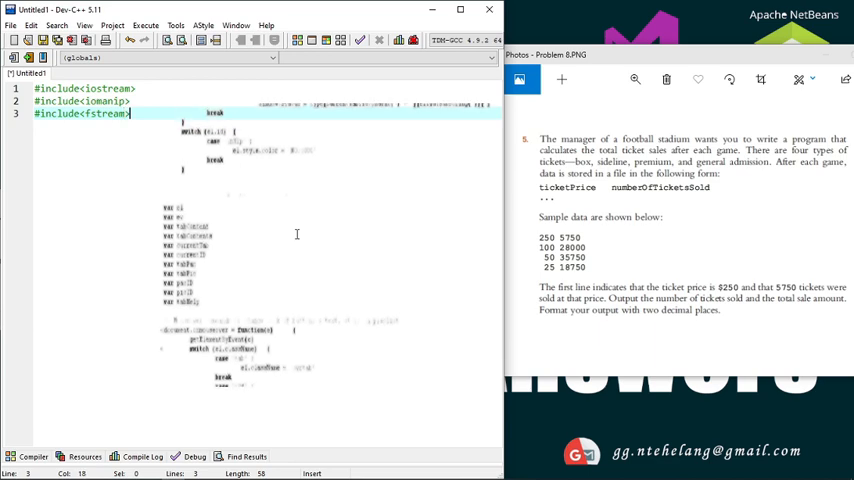
pyautogui.press('Return')
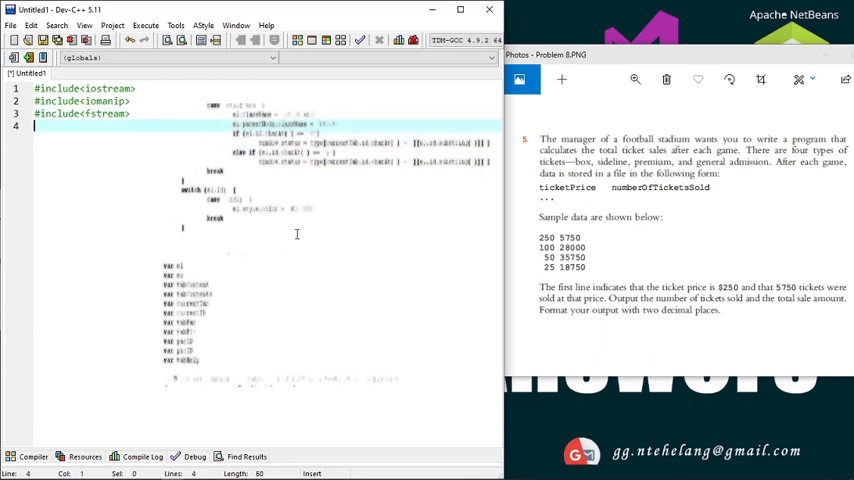
# Step: Declare using namespace std; below the includes
pyautogui.write('using namesp')
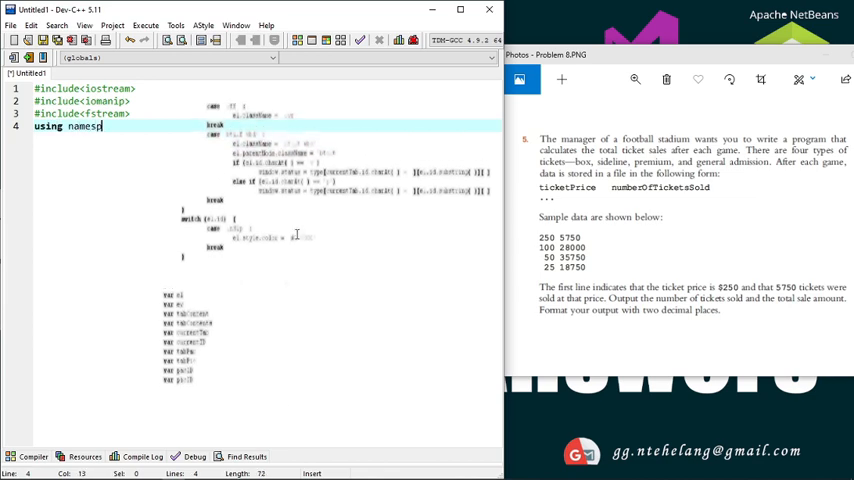
pyautogui.write('pace std;')
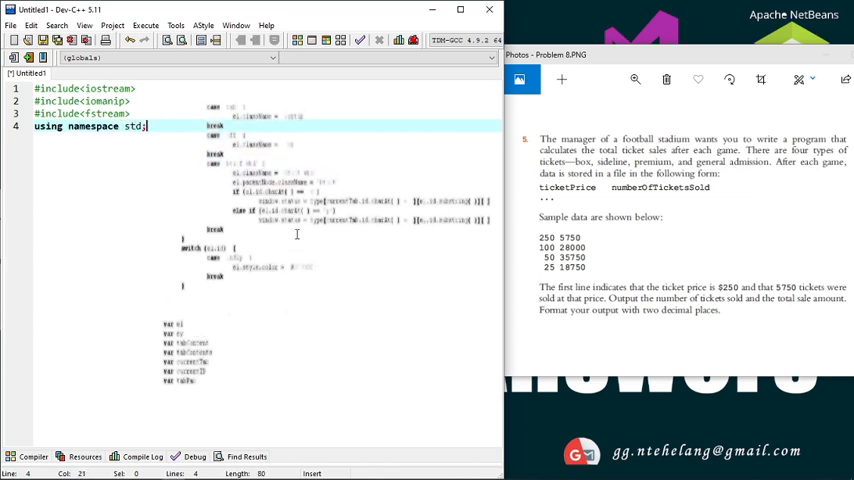
pyautogui.press('Return')
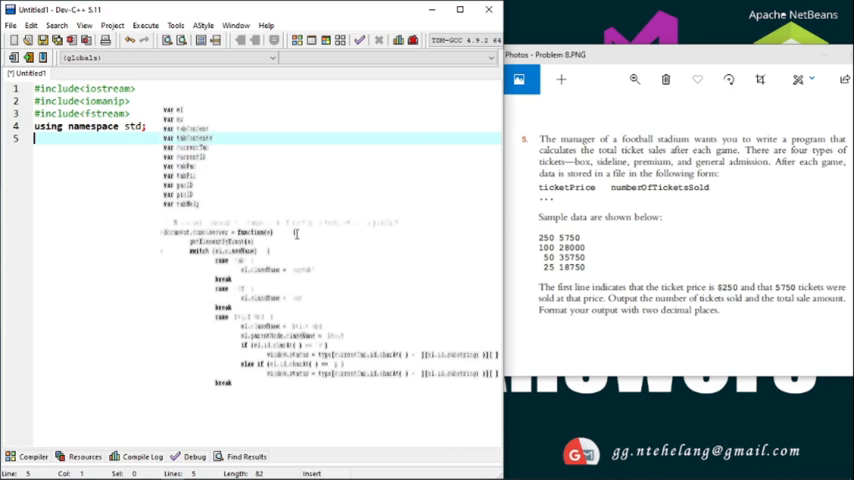
# Step: Start int main() and declare the input stream ifstream inFile;
pyautogui.write('in')
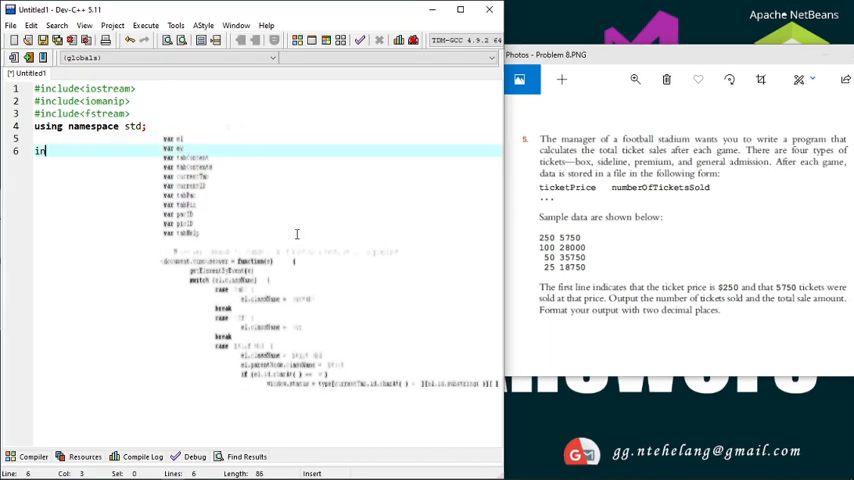
pyautogui.write('t main (')
pyautogui.write('ifstre')
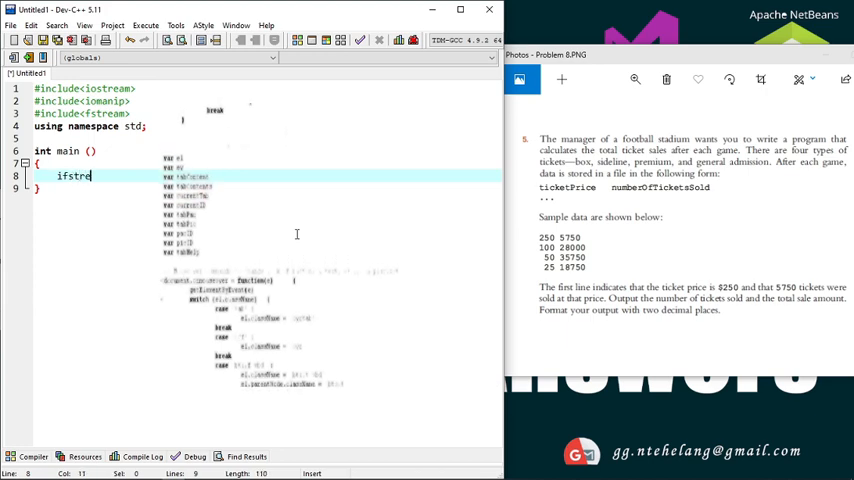
pyautogui.write('am in')
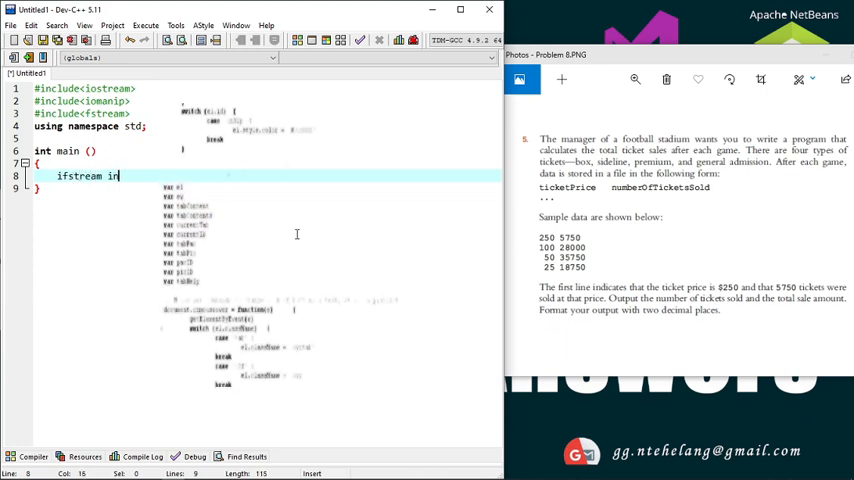
pyautogui.write('File')
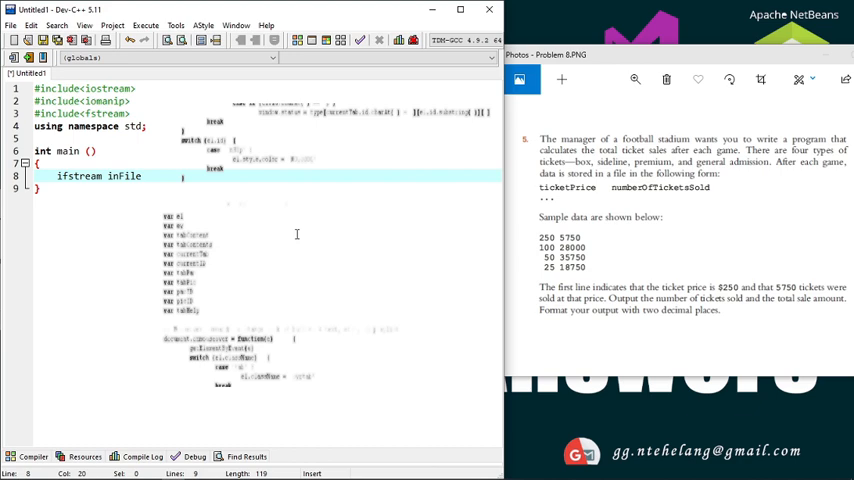
pyautogui.write(';')
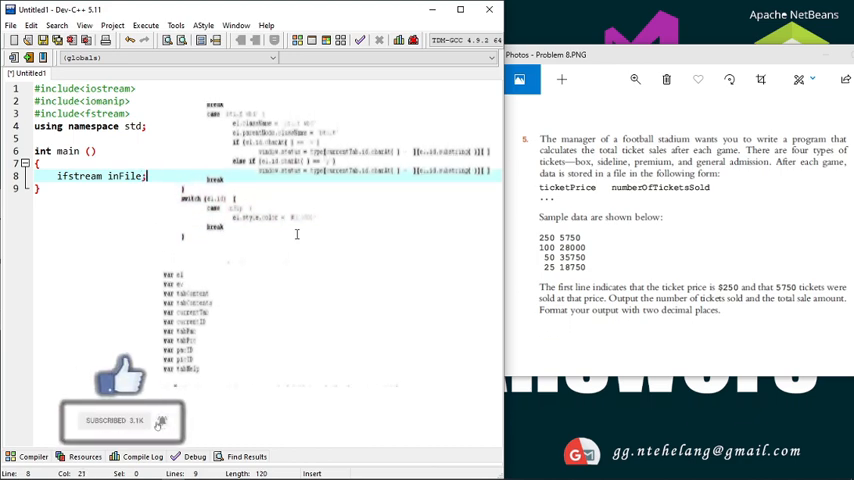
pyautogui.press('Return')
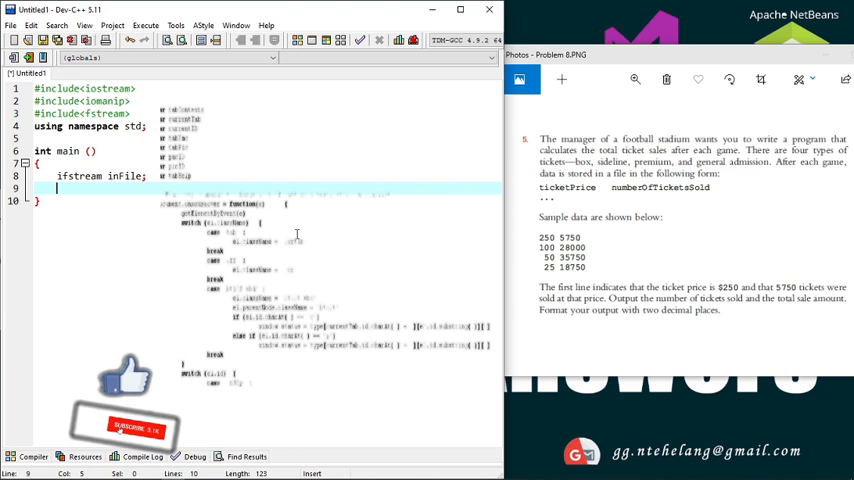
# Step: Declare double ticketPrice; and int numberOfTicketsSold; inside main
pyautogui.write('double')
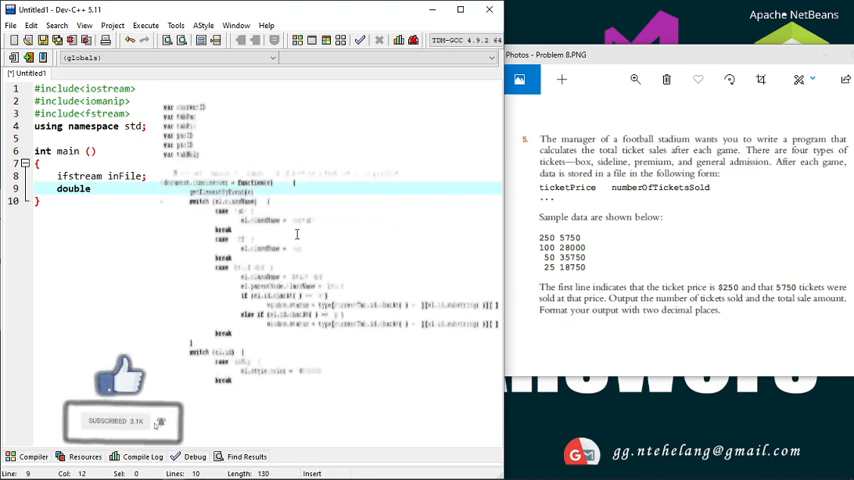
pyautogui.write('ticketPrice;')
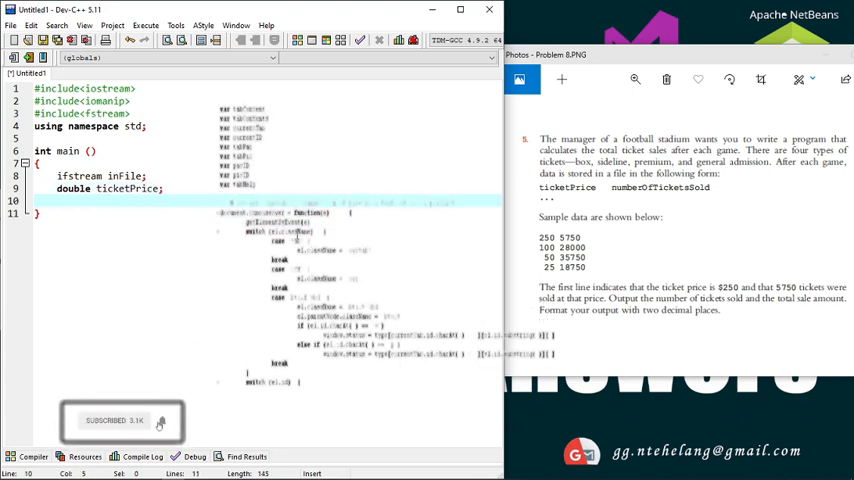
pyautogui.write('int')
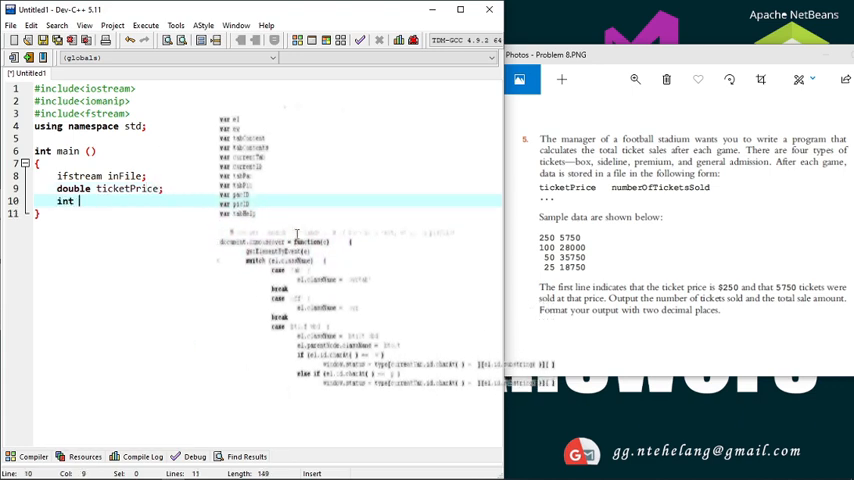
pyautogui.write('nu')
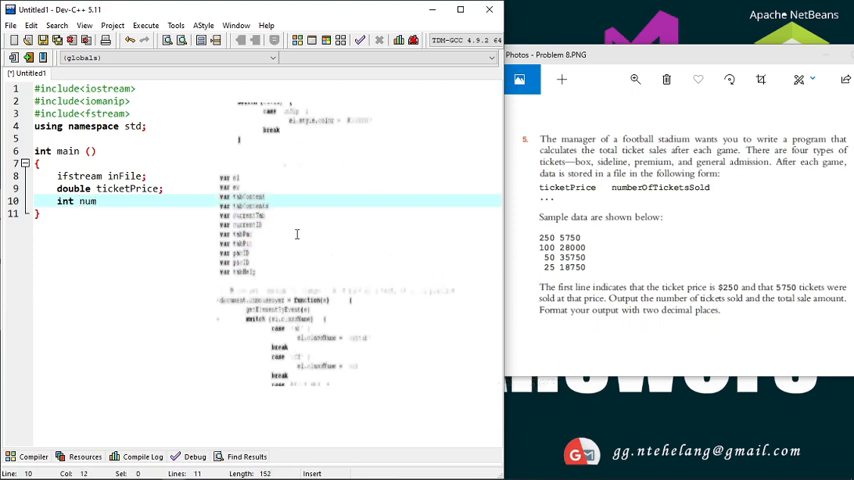
pyautogui.write('mberOfTicketsSols')
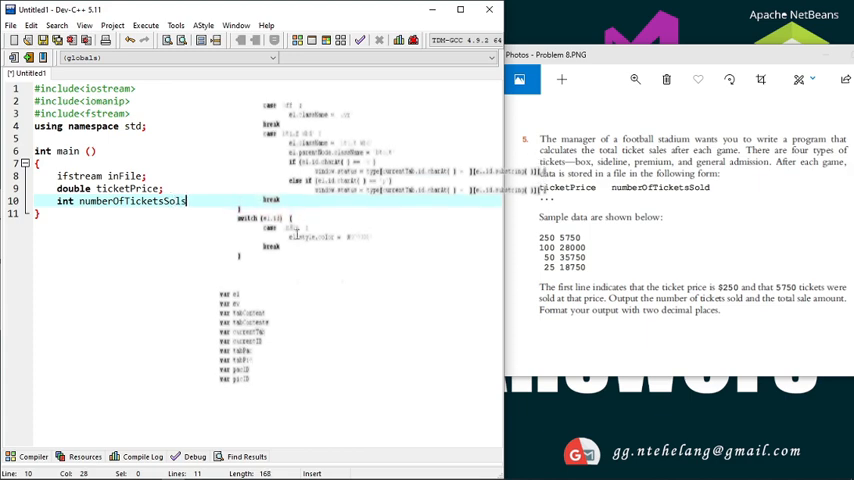
pyautogui.write(';')
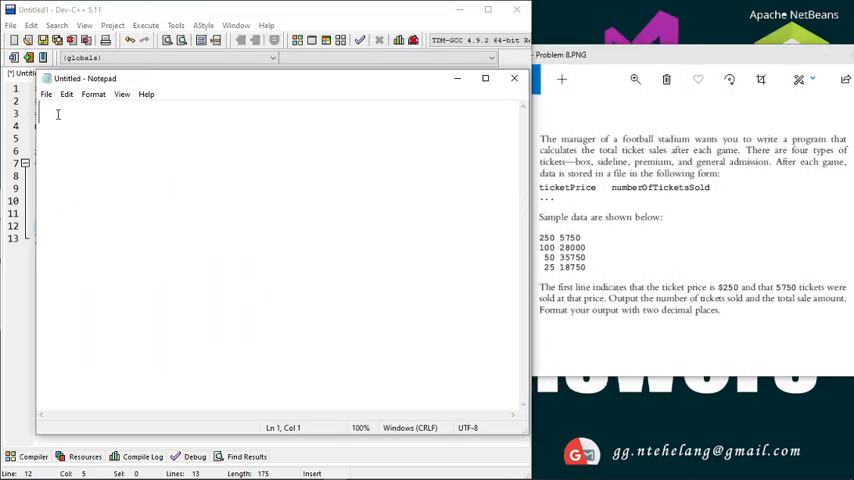
# Step: Enter the ticket data lines 250 5750, 100 28000, 50 35750 and 25 18750 in Notepad
pyautogui.write('250')
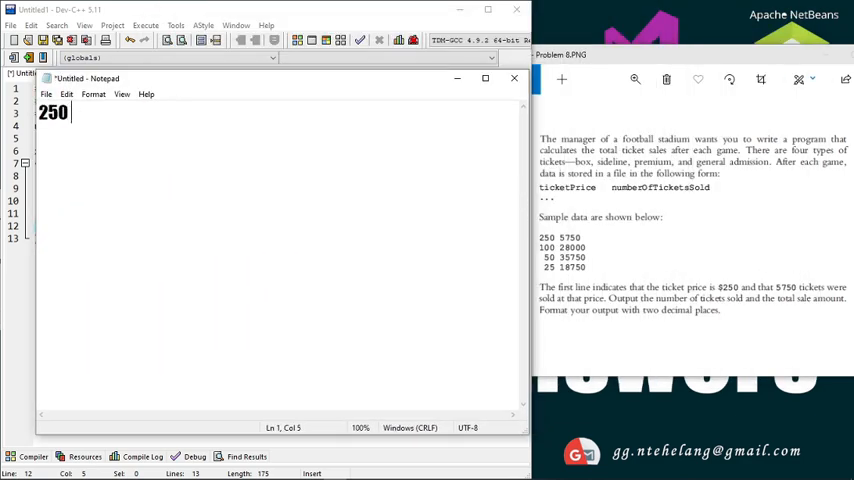
pyautogui.write('5750')
pyautogui.write('100 28000')
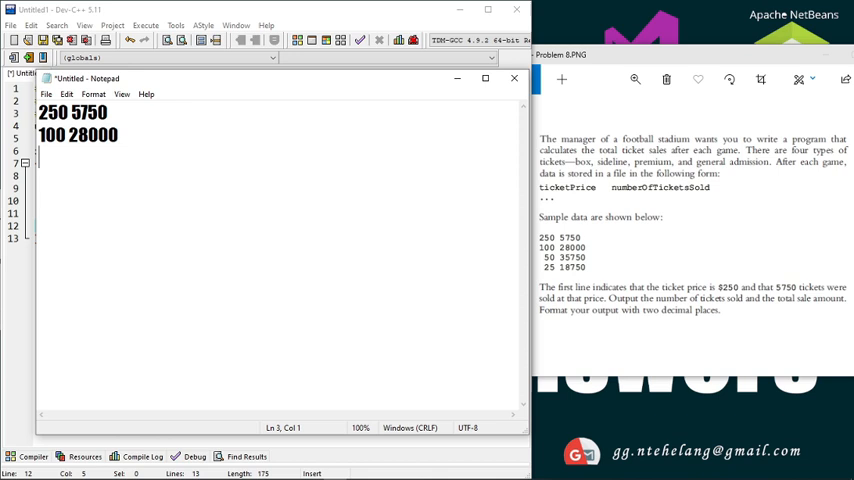
pyautogui.write('50')
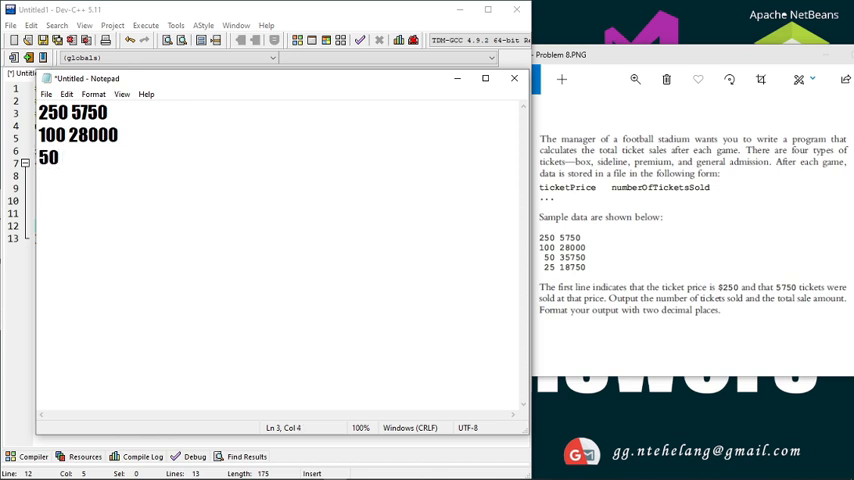
pyautogui.write('35750')
pyautogui.write('25 187')
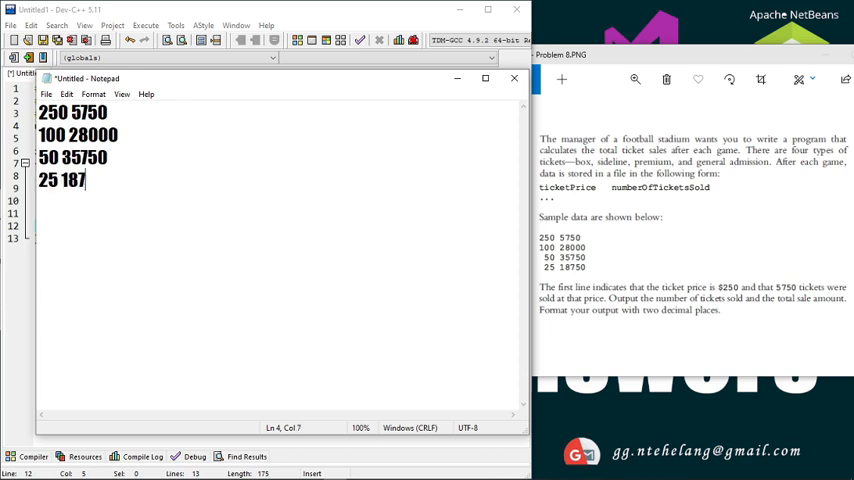
pyautogui.write('50')
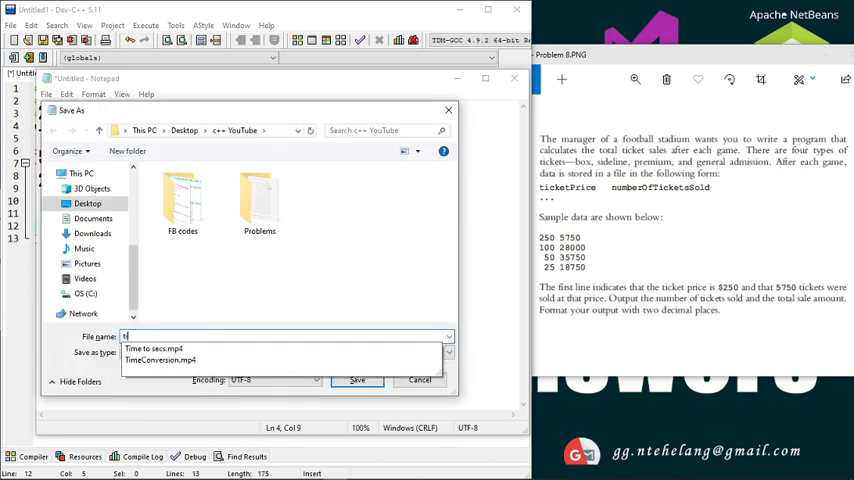
# Step: Save the Notepad file as tickets and close it
pyautogui.write('tickets')
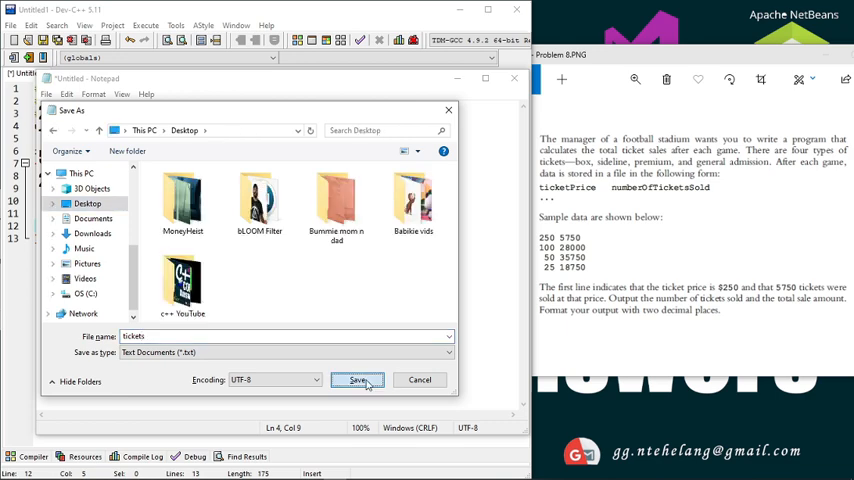
pyautogui.click(356, 380)
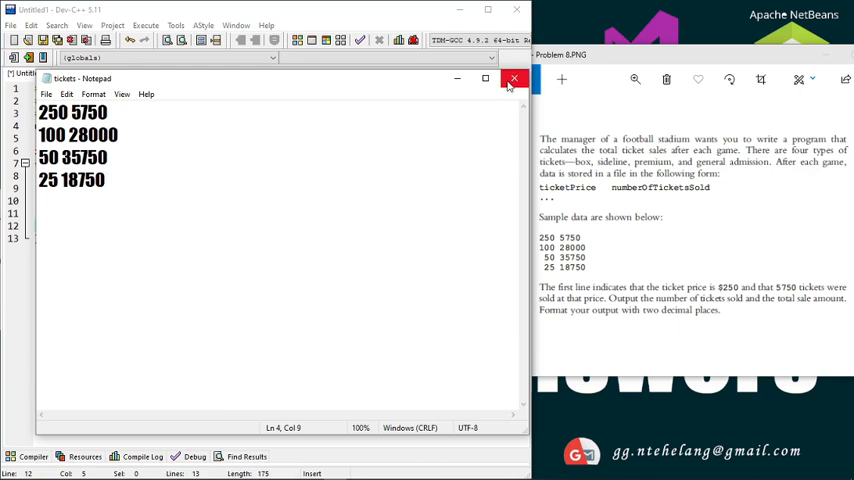
pyautogui.click(514, 80)
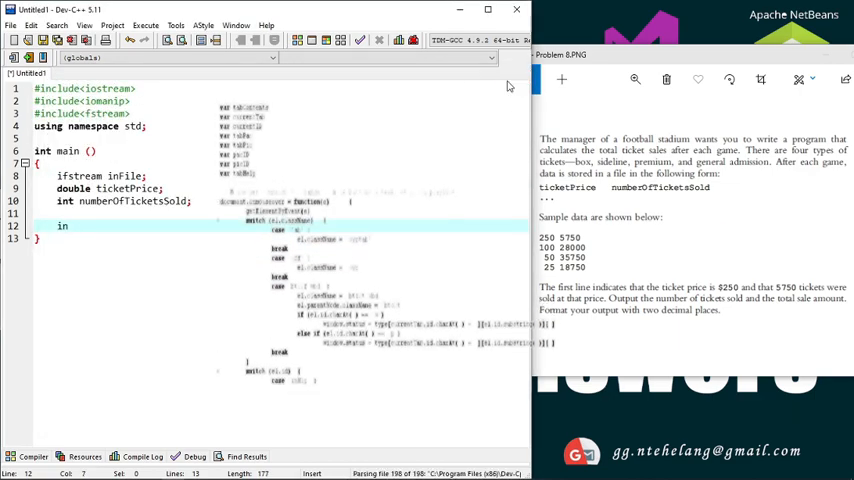
# Step: Write inFile.open("tickets.txt"); to open the data file
pyautogui.write('.')
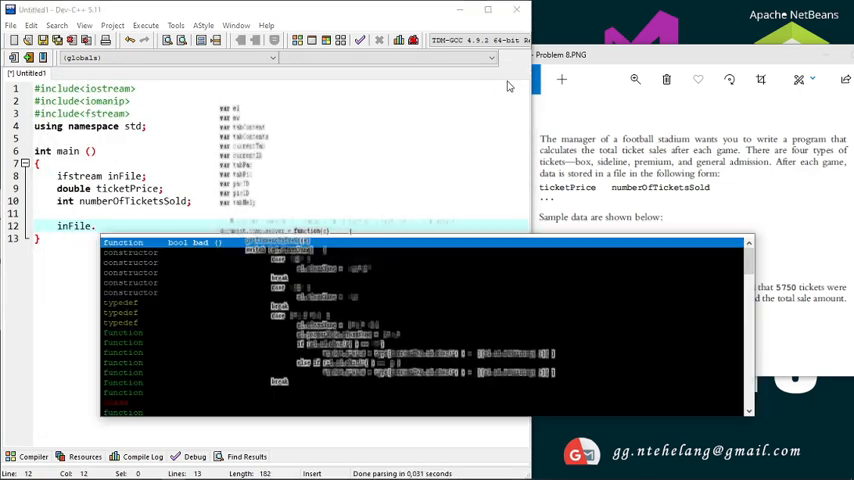
pyautogui.write('open(')
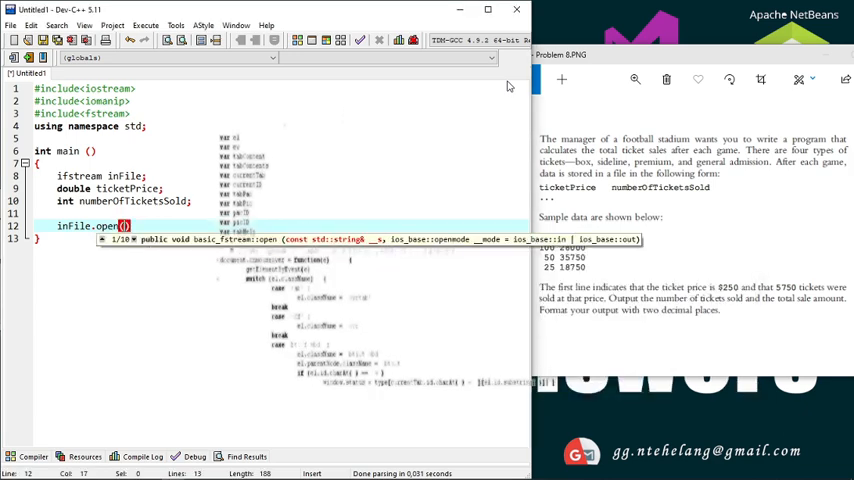
pyautogui.write('tickets.t"')
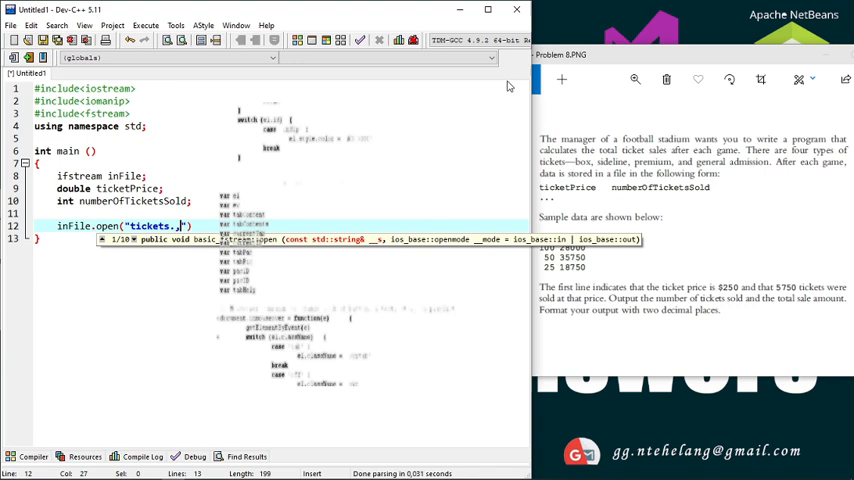
pyautogui.press('Backspace')
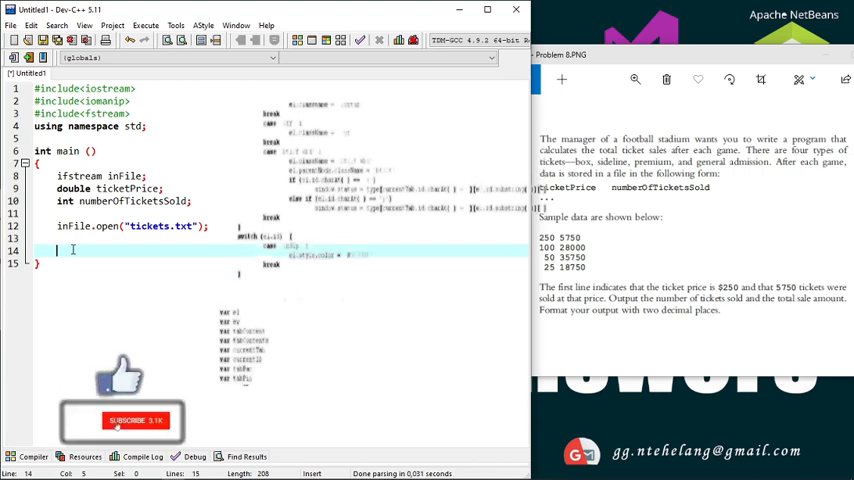
# Step: Read the first record with inFile>>ticketPrice>>numberOfTicketsSold;
pyautogui.write('inFile')
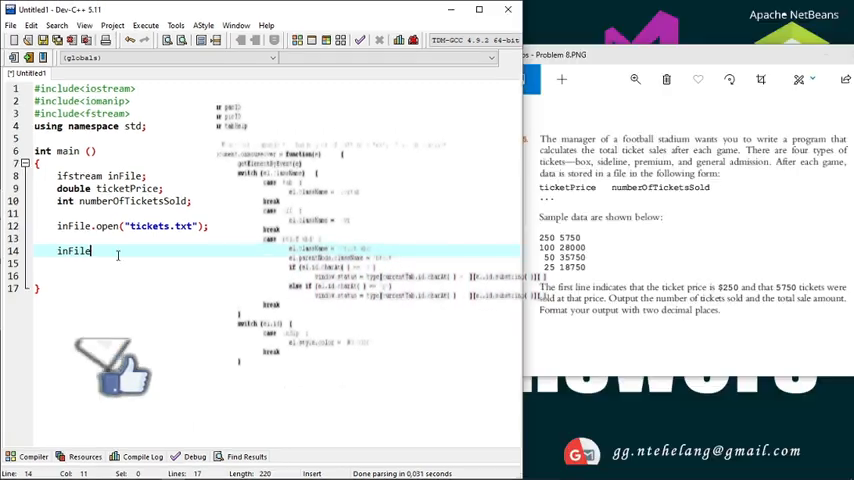
pyautogui.write('>>')
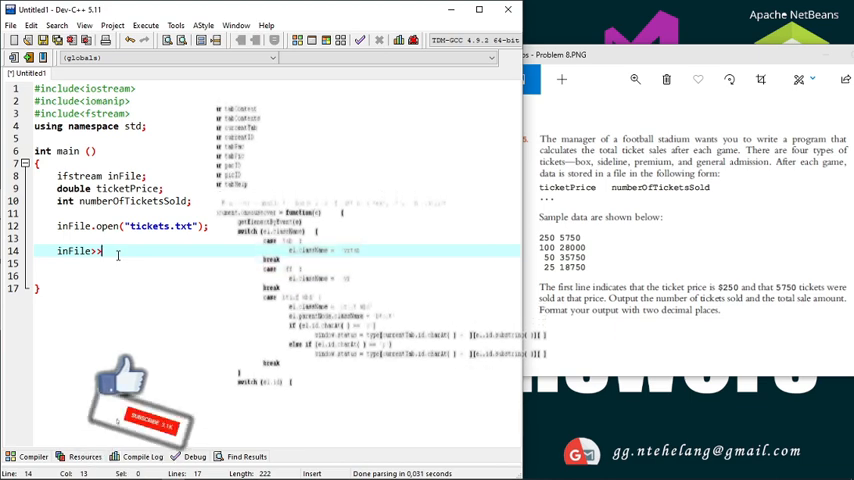
pyautogui.write('t')
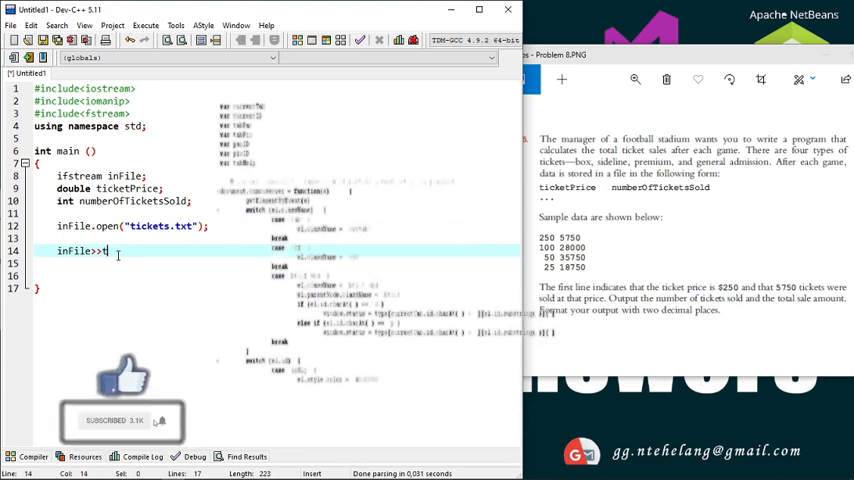
pyautogui.write('ticketPrice>>numberOfTicketsSold;')
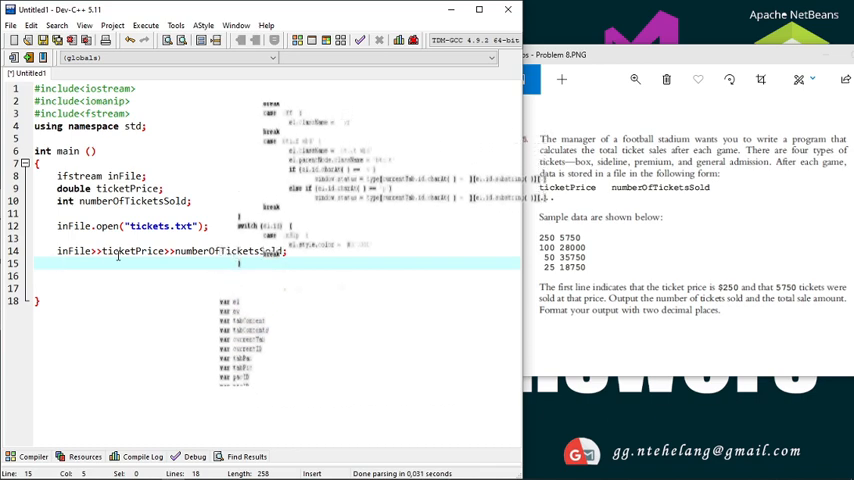
# Step: Write cout<<fixed<<showpoint<<setprecision(2); for two-decimal output
pyautogui.write('cout<')
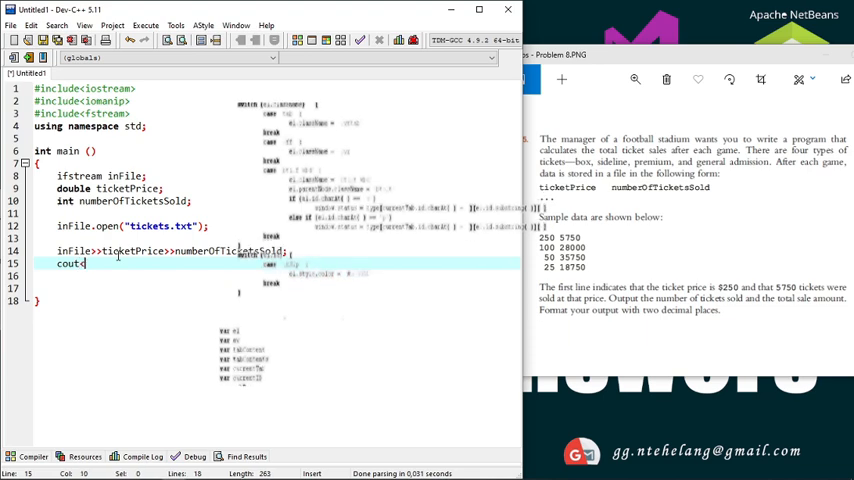
pyautogui.write('<')
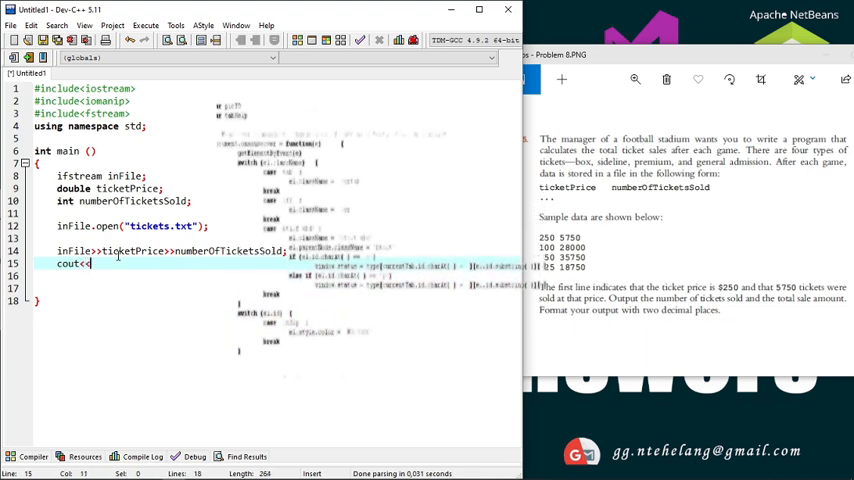
pyautogui.write('fixed')
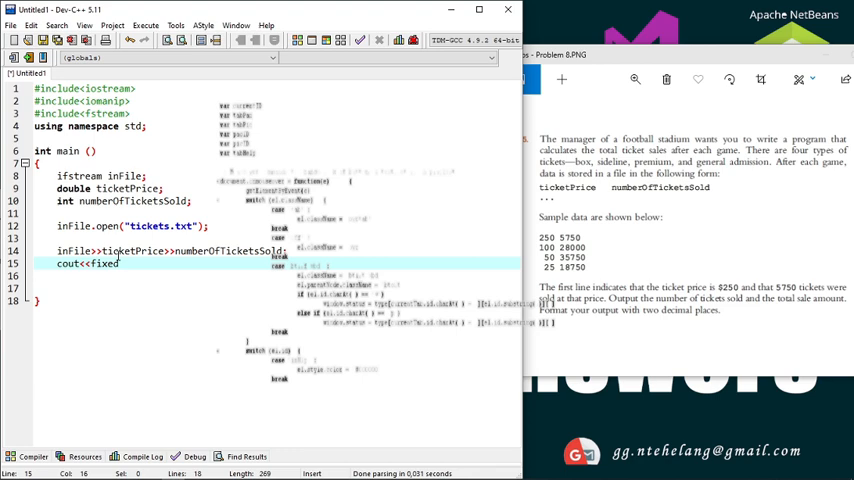
pyautogui.write('<<')
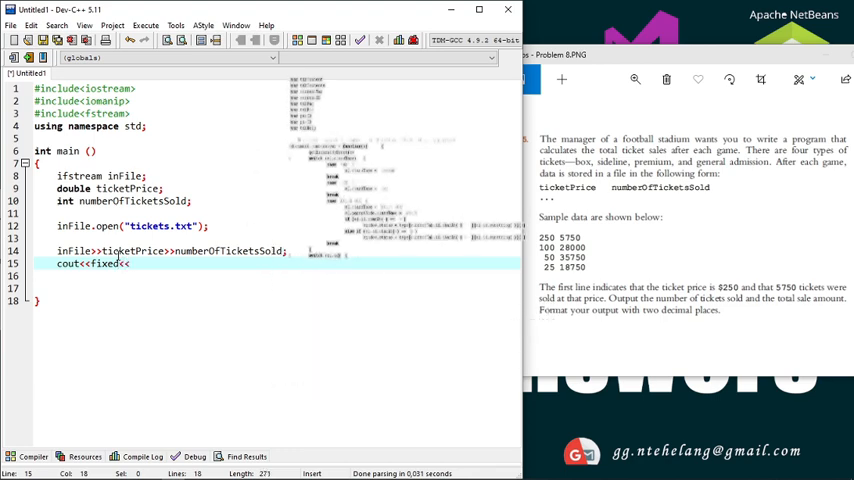
pyautogui.write('showpoint')
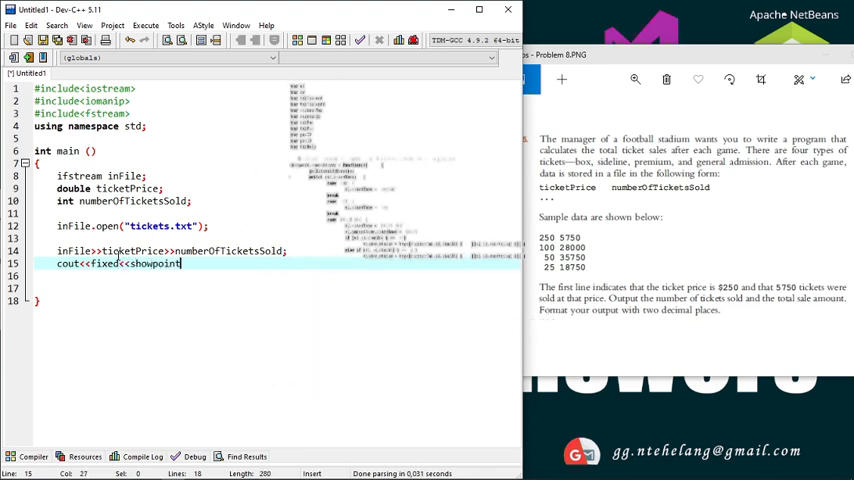
pyautogui.write('<<')
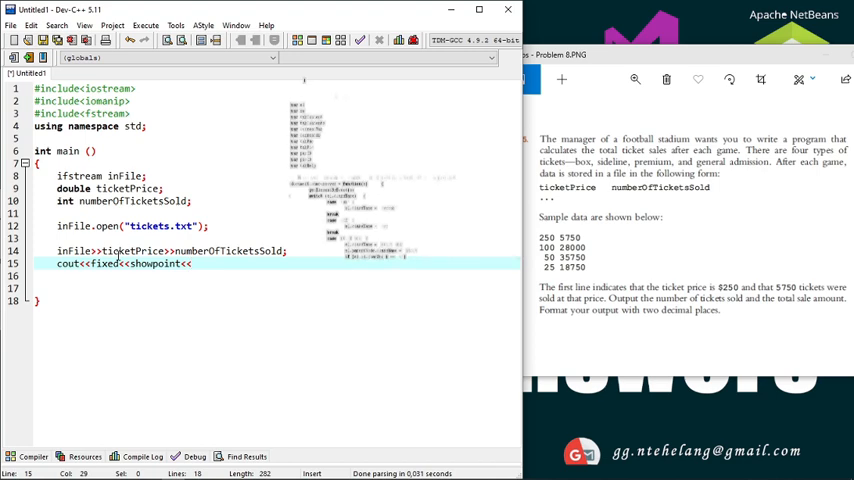
pyautogui.write('se')
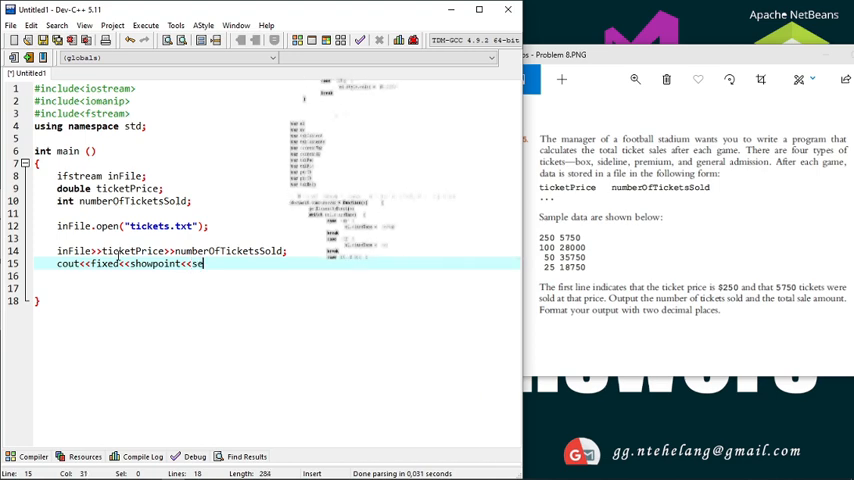
pyautogui.write('tP')
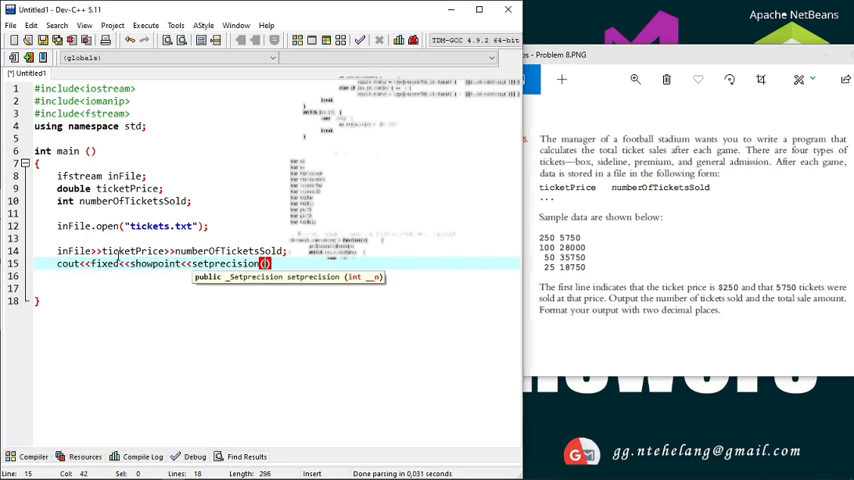
pyautogui.write('2')
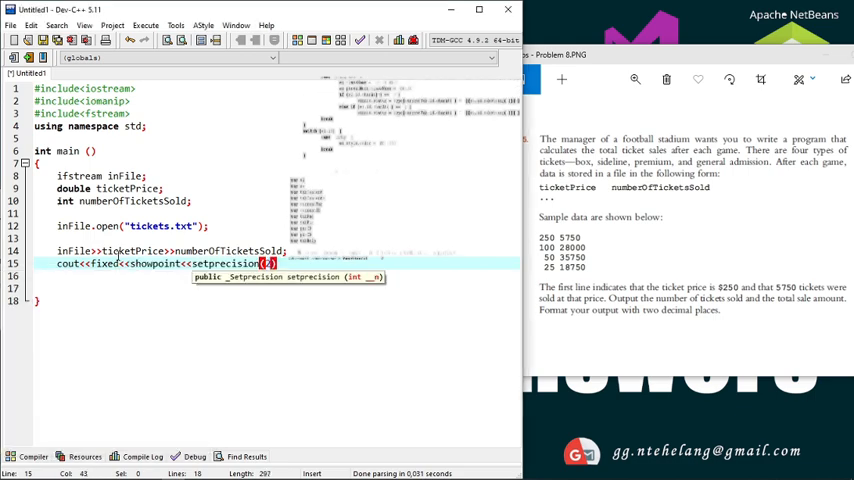
pyautogui.write('2);')
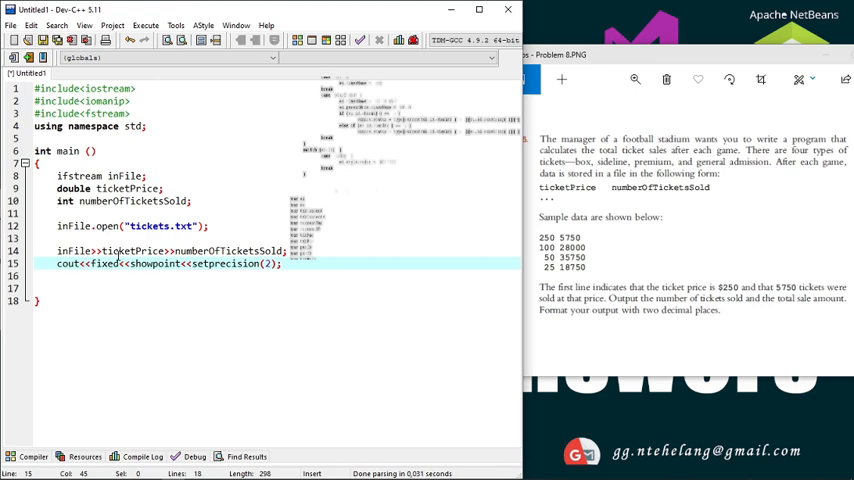
# Step: Print the first record's numberOfTicketsSold and numberOfTicketsSold*ticketPrice with endl
pyautogui.press('Return')
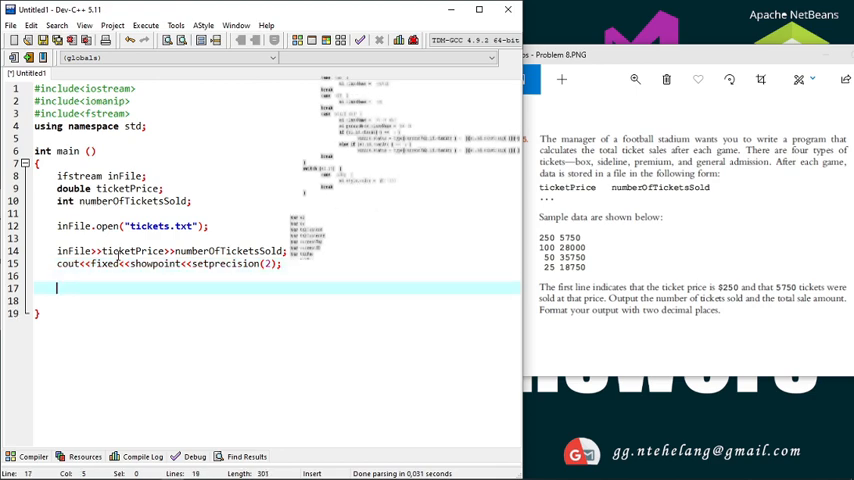
pyautogui.write('cout')
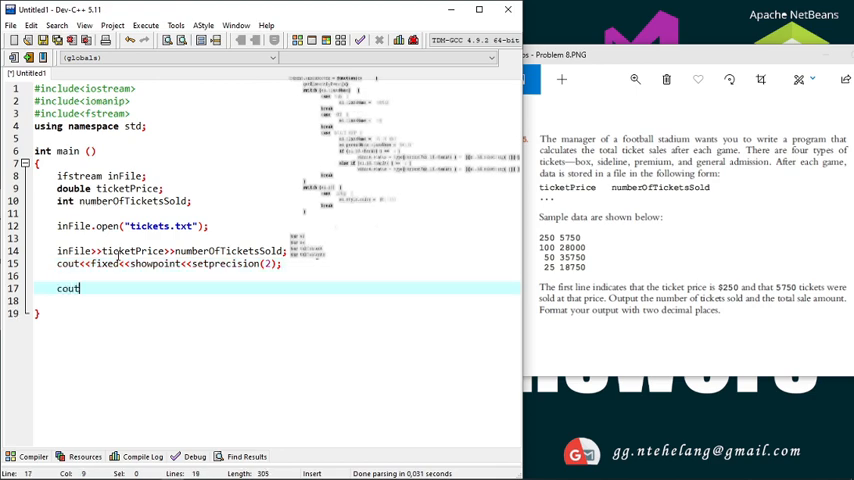
pyautogui.write('<<numberOfTicketsSold<<"')
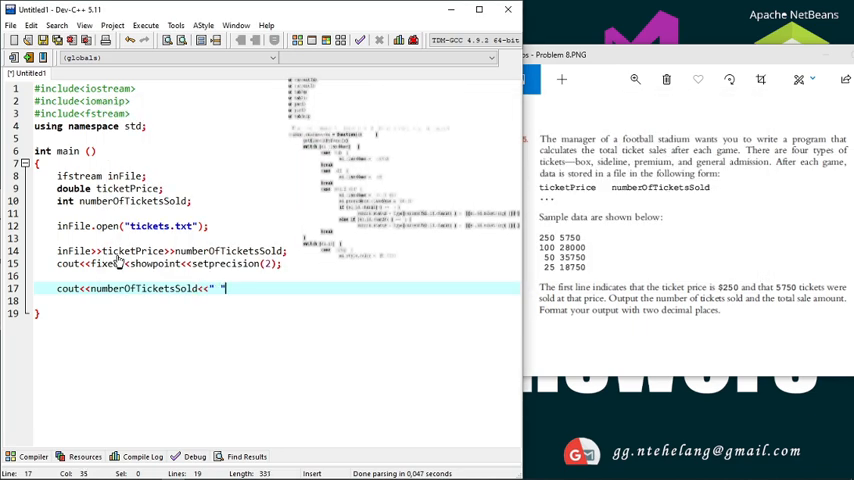
pyautogui.write('<<')
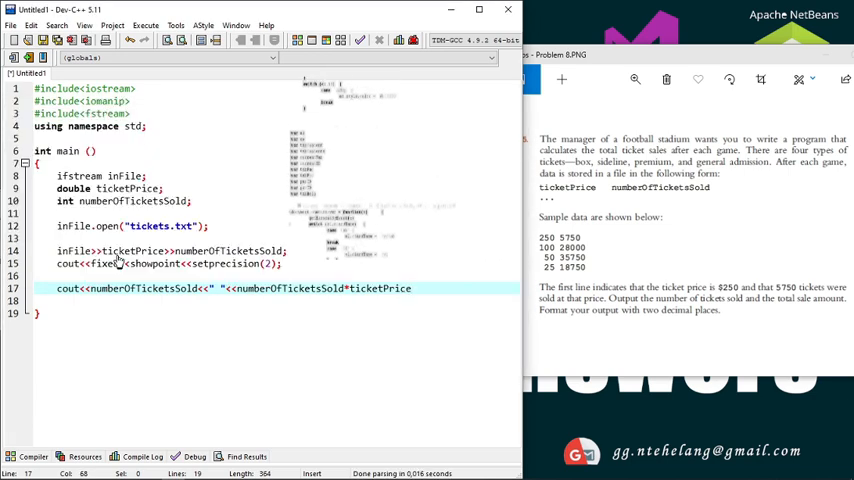
pyautogui.write('<<end')
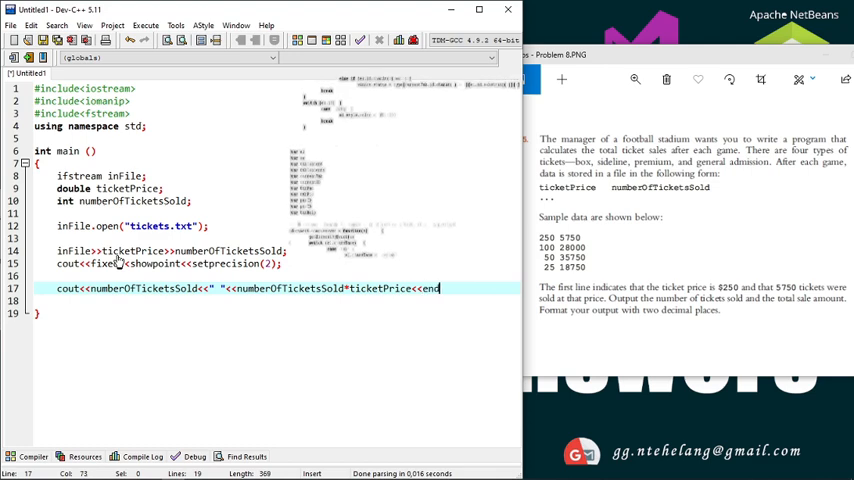
pyautogui.write(';')
pyautogui.write('i')
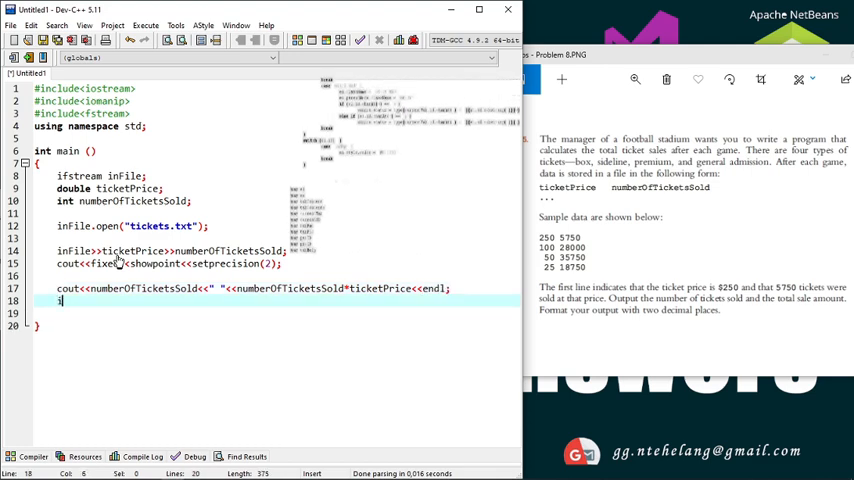
# Step: Read the second record with inFile and start its cout of numberOfTicketsSold
pyautogui.write('nFile')
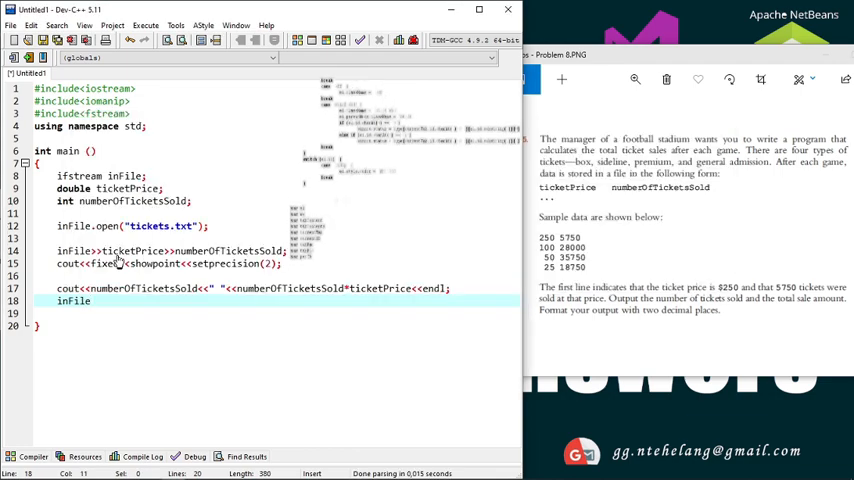
pyautogui.write('>>t')
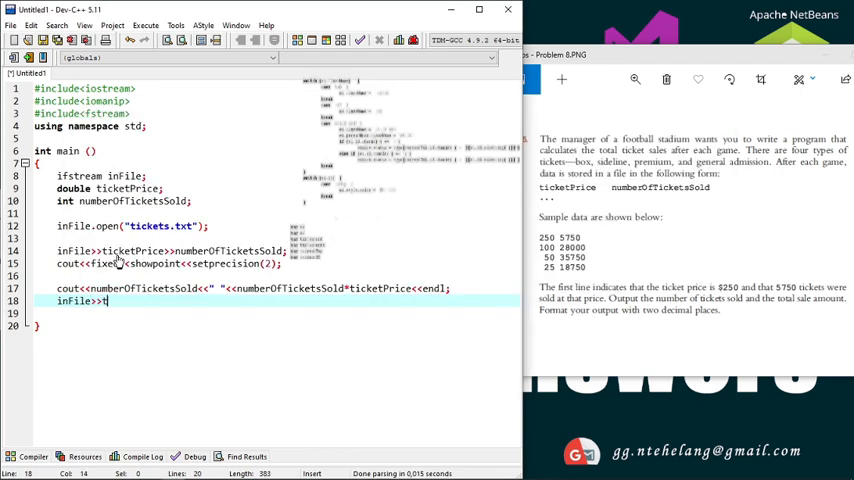
pyautogui.write('icketPrice')
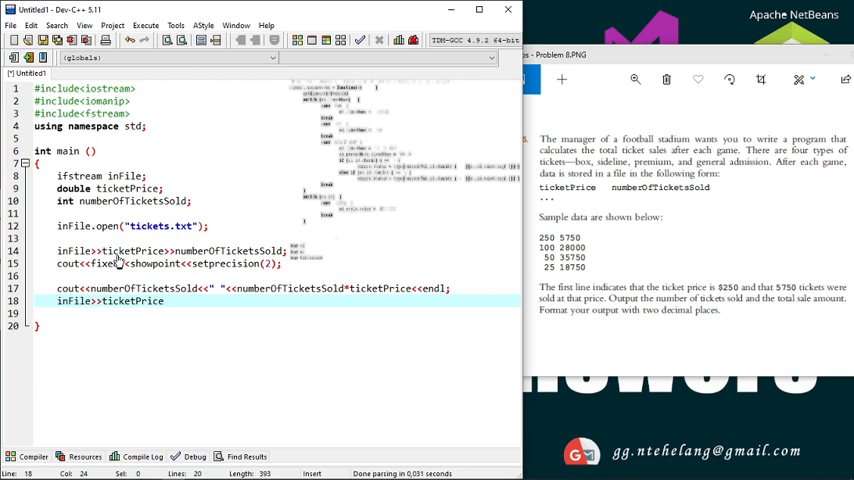
pyautogui.write('numberOfTicketsSold;')
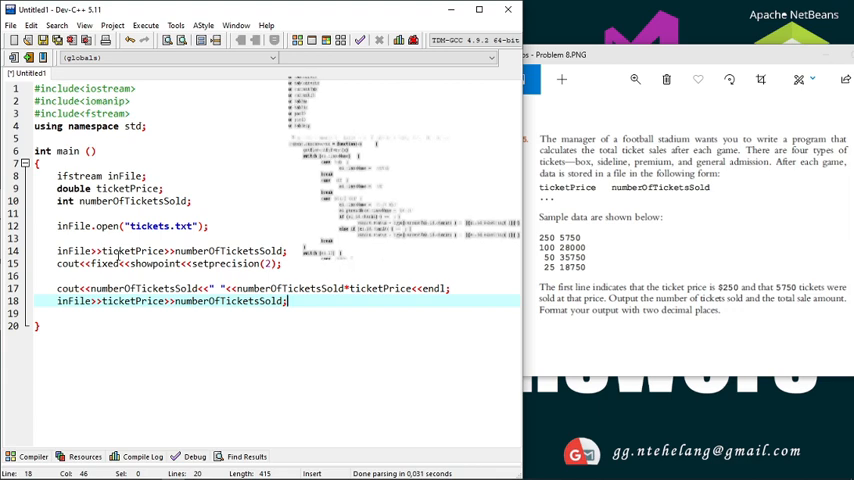
pyautogui.write('cou')
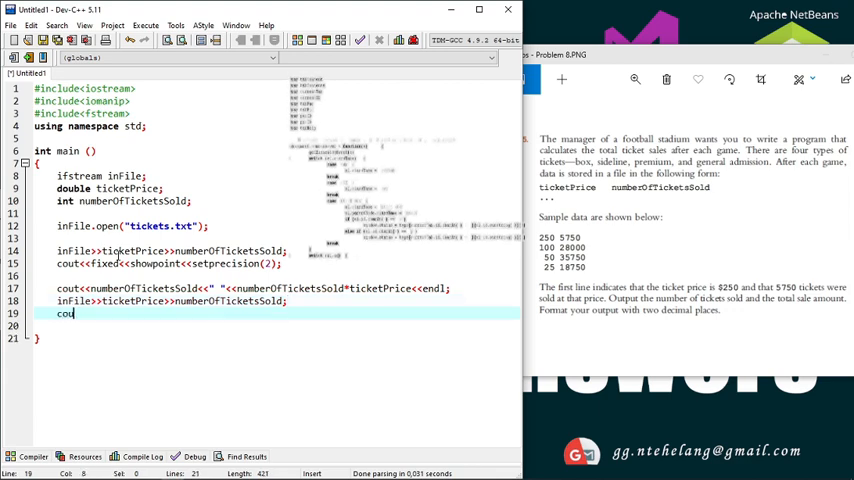
pyautogui.write('t')
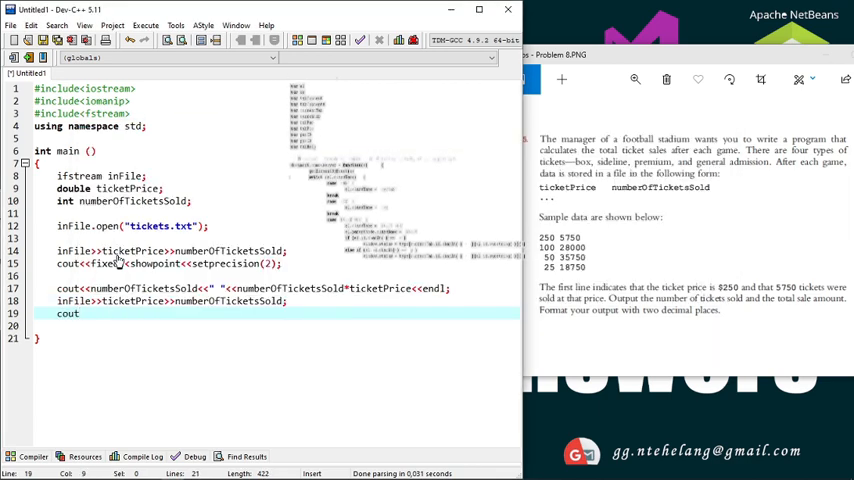
pyautogui.write('<<r')
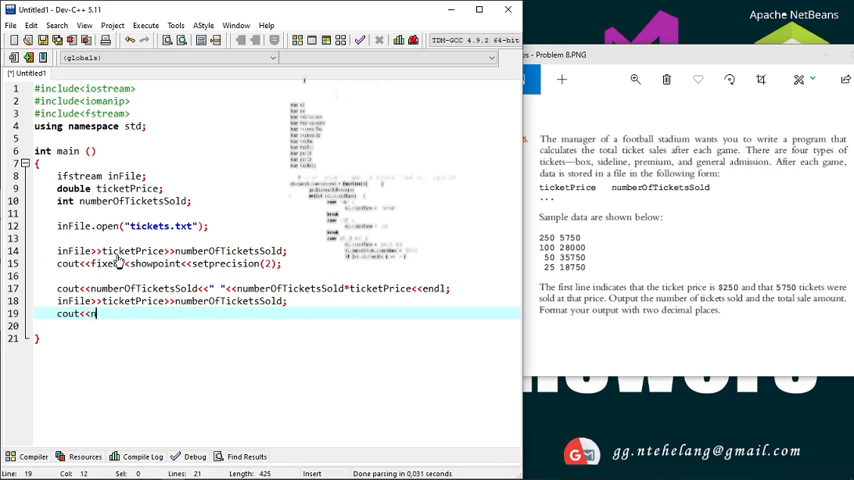
pyautogui.write('umberOfTicketsSold<<" "<<numberOfTicketsSold*ticketPrice<<endl;')
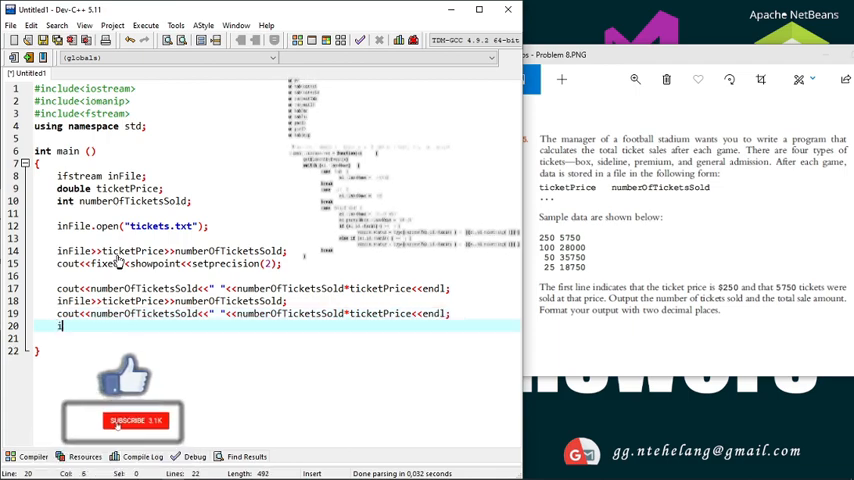
# Step: Read the third record with inFile>>ticketPrice>>numberOfTicketsSold; and start its cout line
pyautogui.write('nFile')
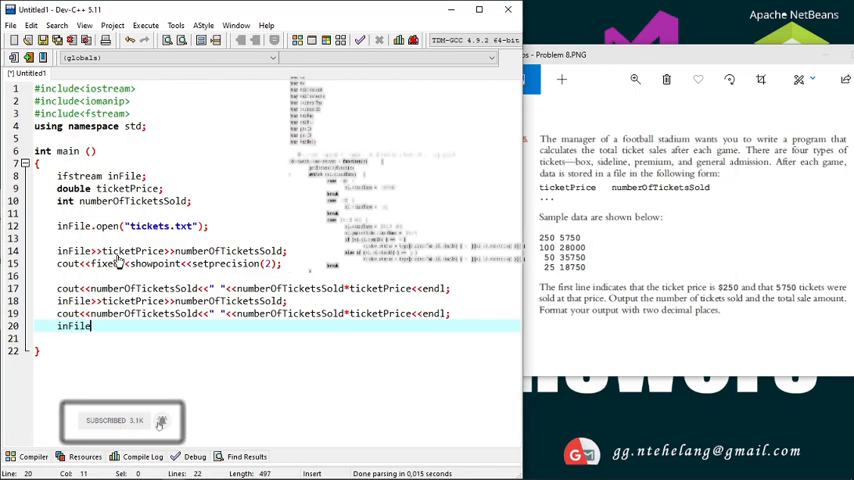
pyautogui.write('>>ticketPrice')
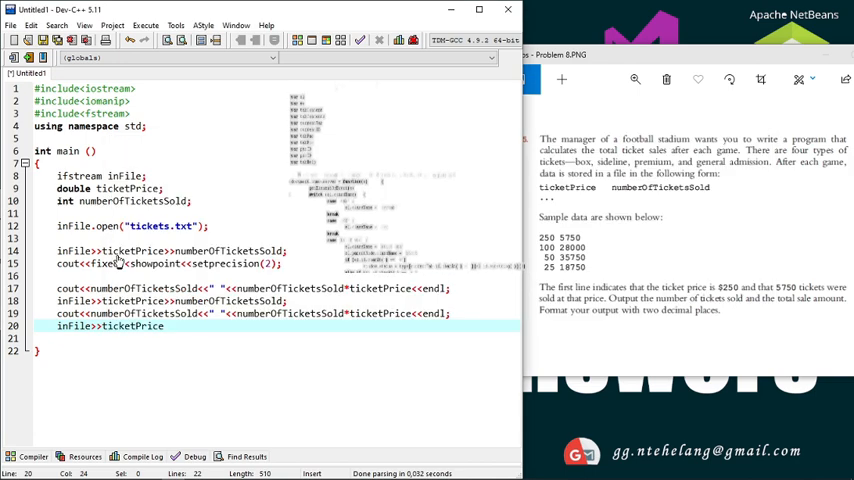
pyautogui.write('>>numberOfTicketsSold;')
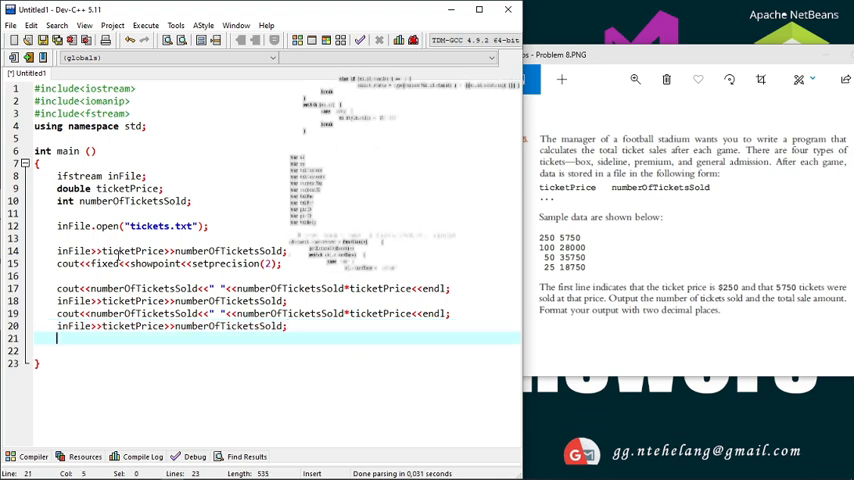
pyautogui.write('cout')
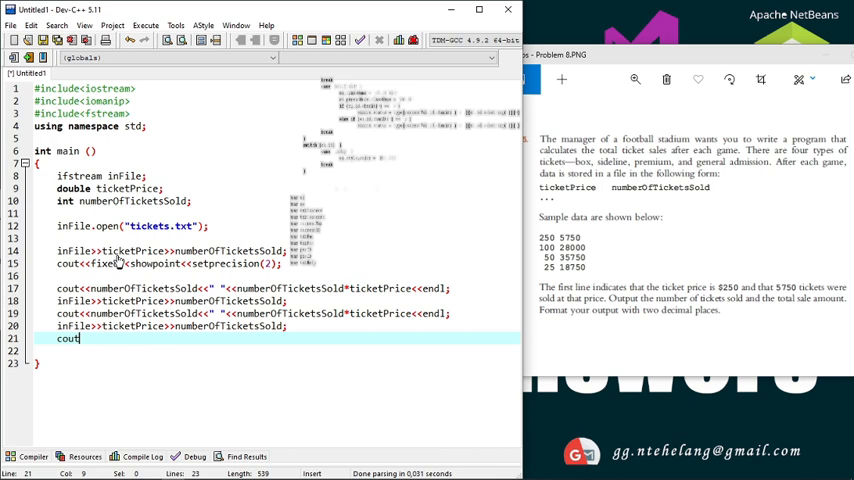
pyautogui.write('<<r')
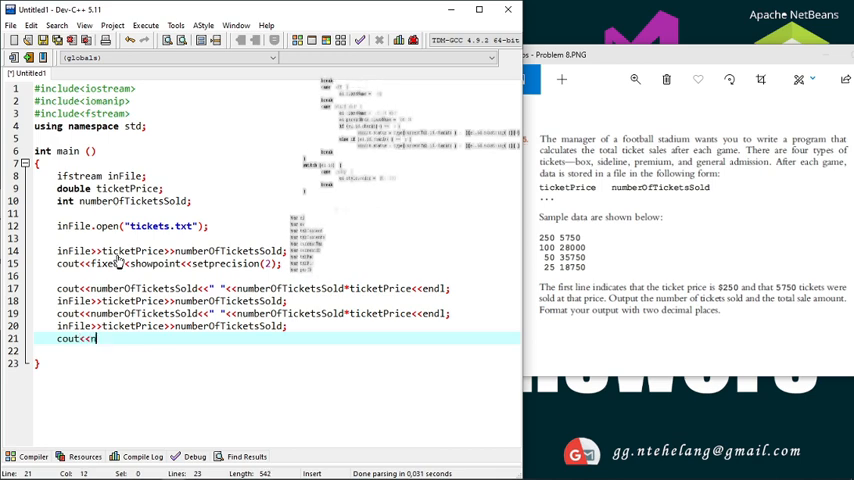
pyautogui.write('numberOfTicketsSold')
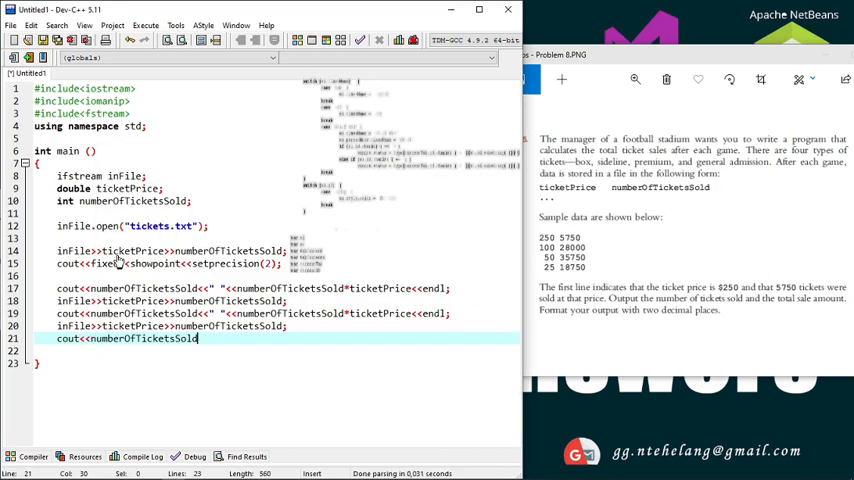
# Step: Complete the third cout with numberOfTicketsSold*ticketPrice and begin reading the fourth record
pyautogui.write('<<" "<<')
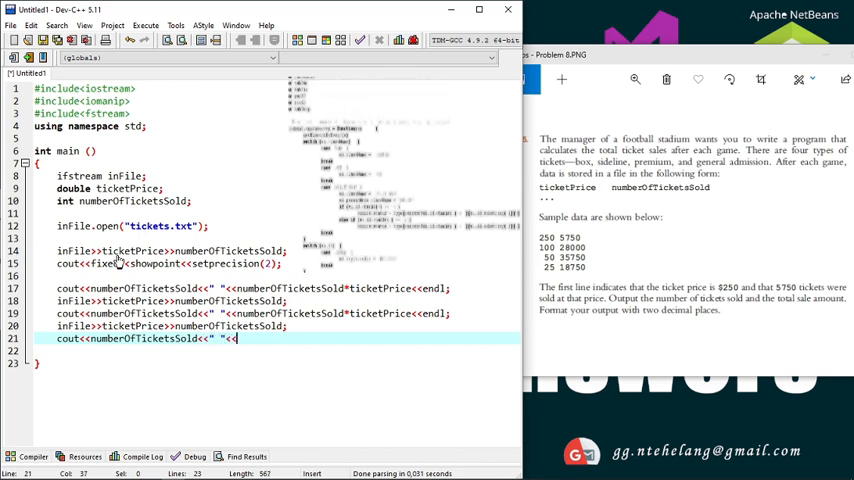
pyautogui.write('r')
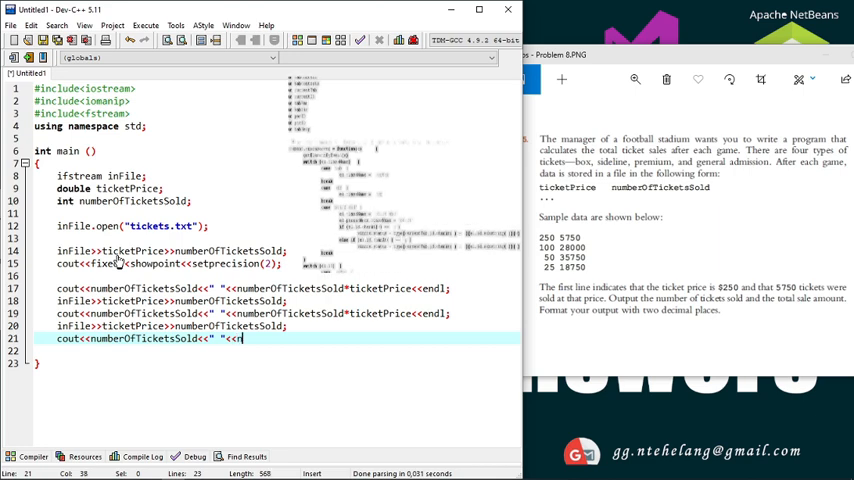
pyautogui.write('numberOfTicketsSold*ticketPrice<<endl;')
pyautogui.click(276, 350)
pyautogui.write('inFile')
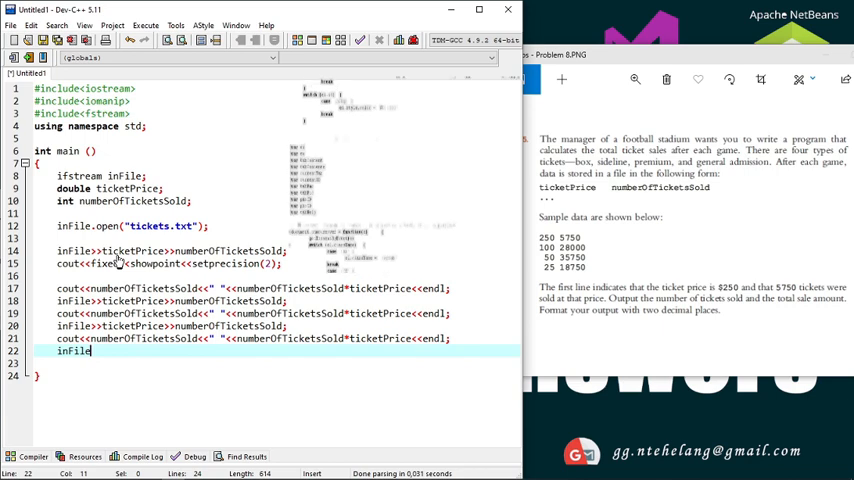
pyautogui.write('<<')
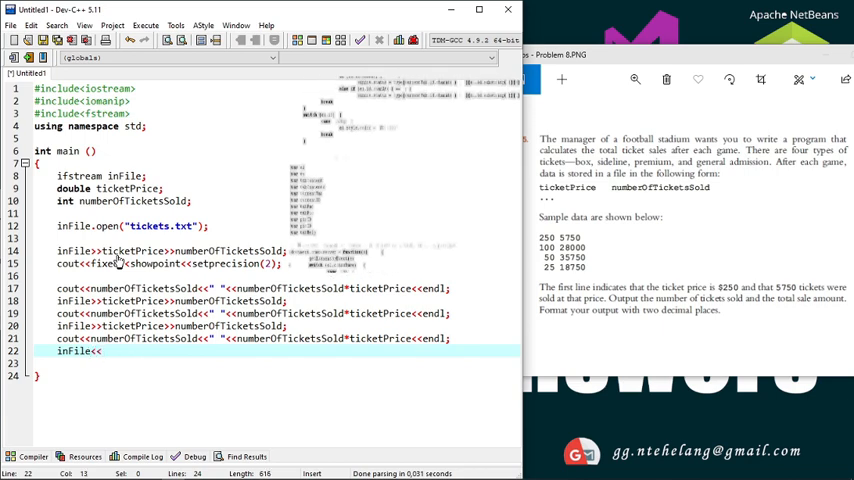
pyautogui.write('ticketPrice')
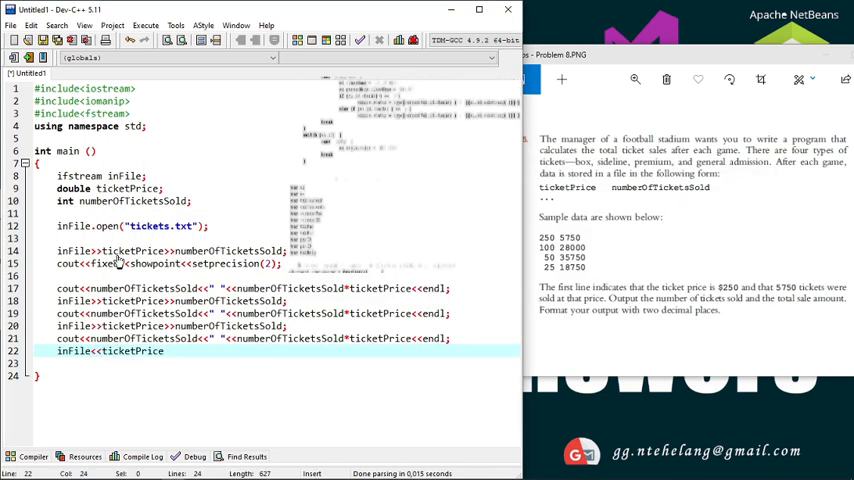
pyautogui.write('>>')
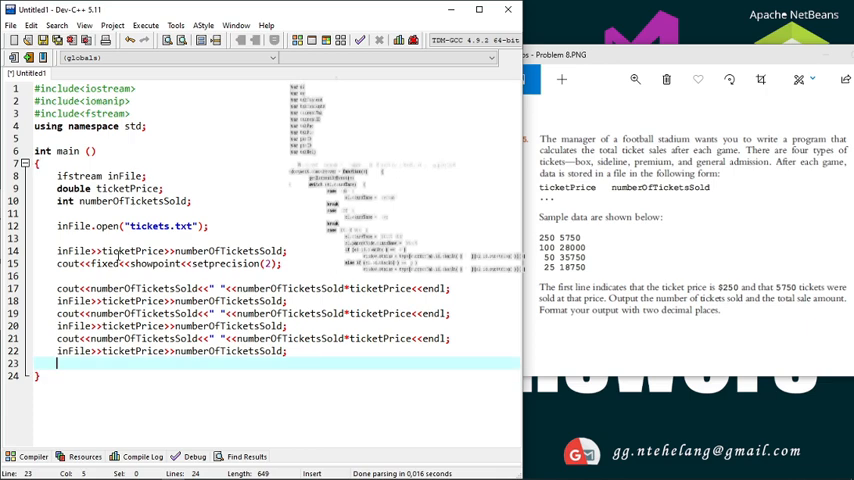
# Step: Print the fourth record's numberOfTicketsSold and numberOfTicketsSold*ticketPrice with endl
pyautogui.write('cc')
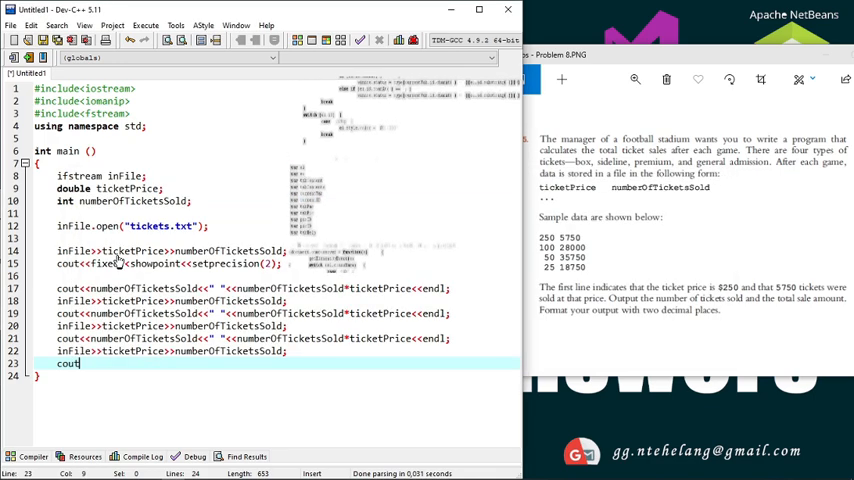
pyautogui.write('<<')
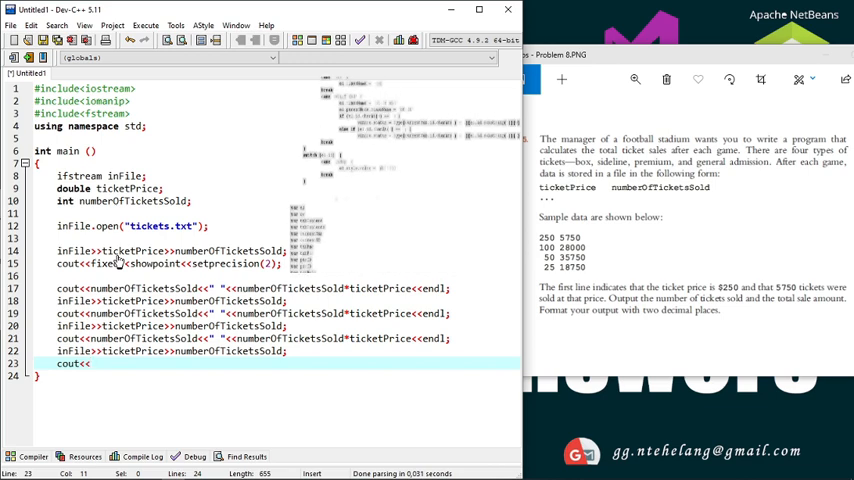
pyautogui.write('numberOfTicketsSold')
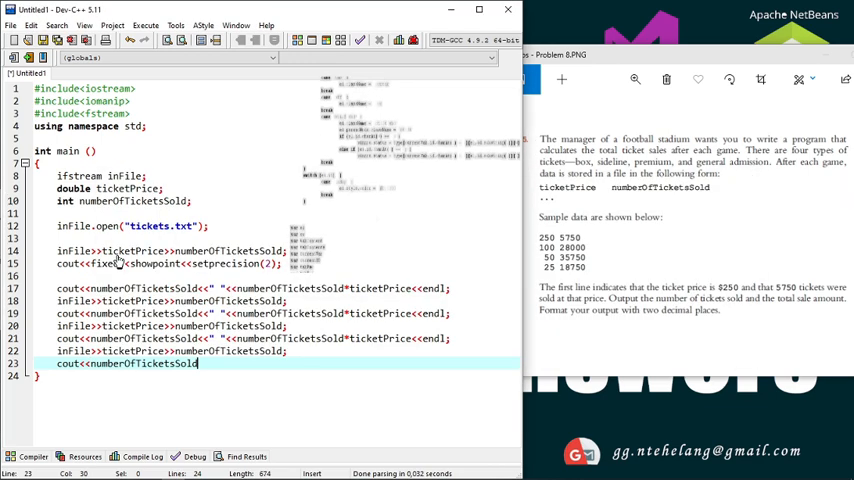
pyautogui.write('<<')
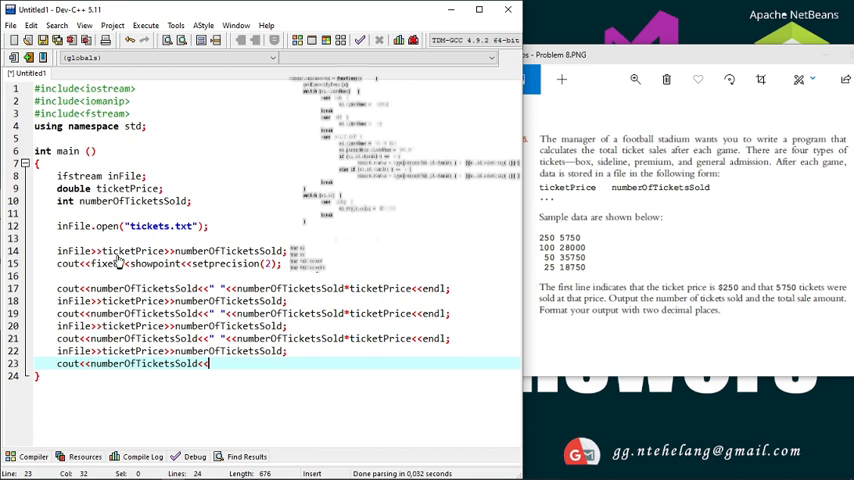
pyautogui.write('" "<<numberOfTicketsSold')
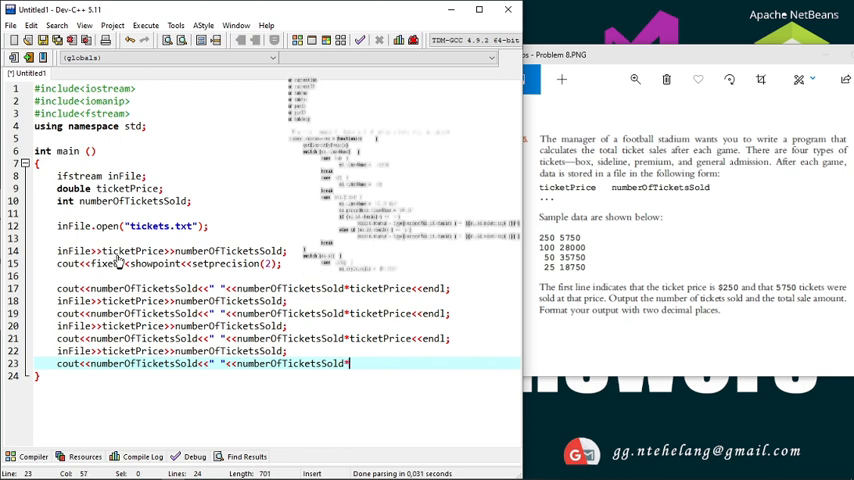
pyautogui.write('*ticketPrice')
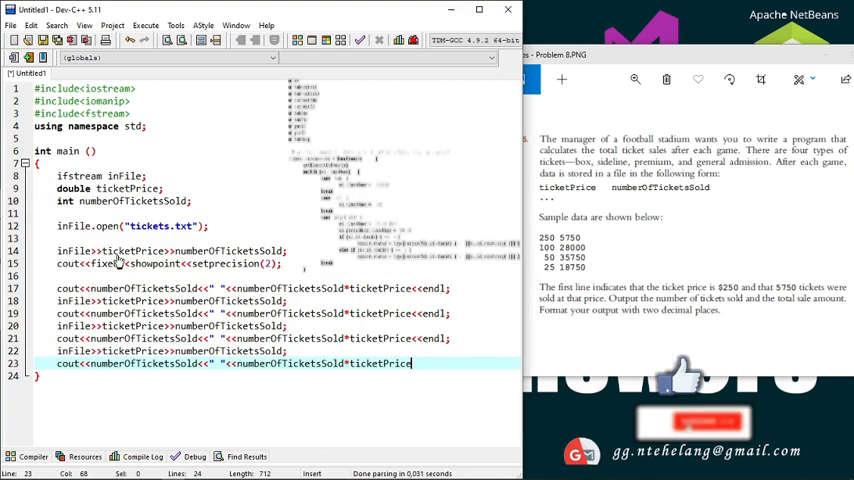
pyautogui.write('<<')
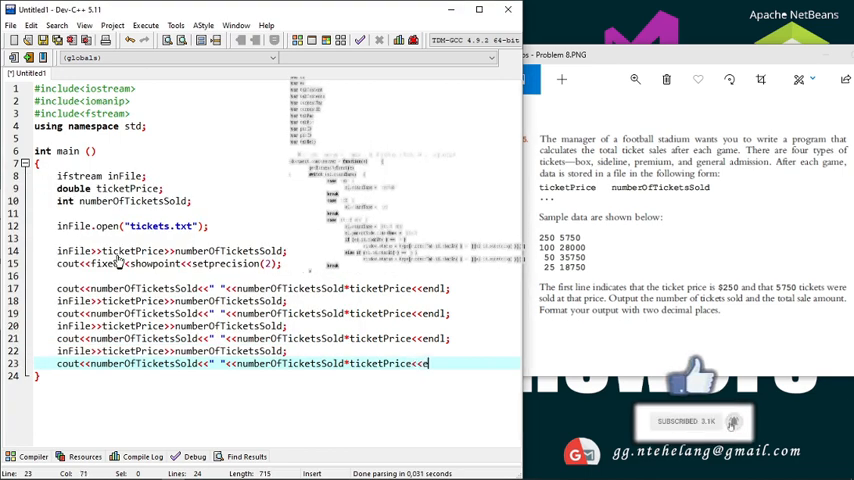
pyautogui.write('endl;')
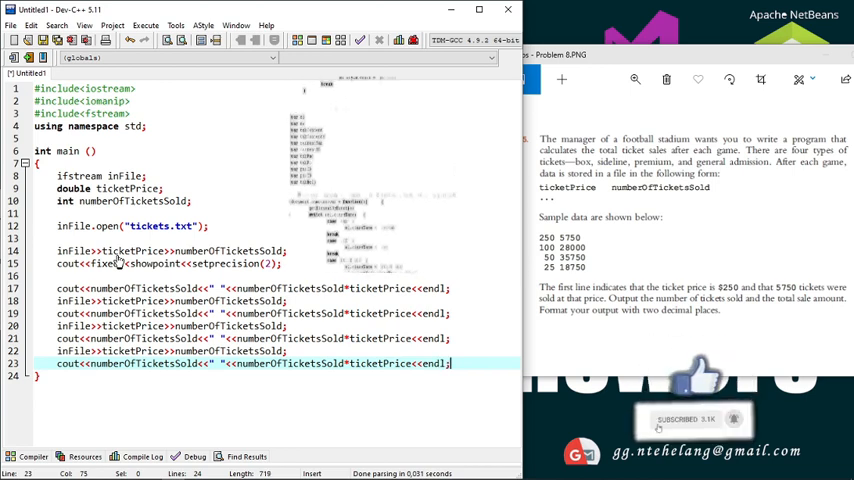
# Step: Finish main with system("pause"); and return 0;
pyautogui.press('enter')
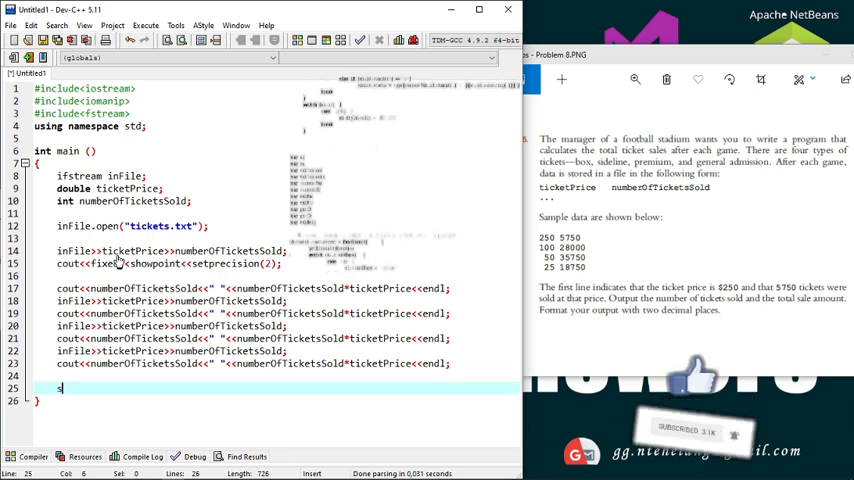
pyautogui.write('system ("pause");')
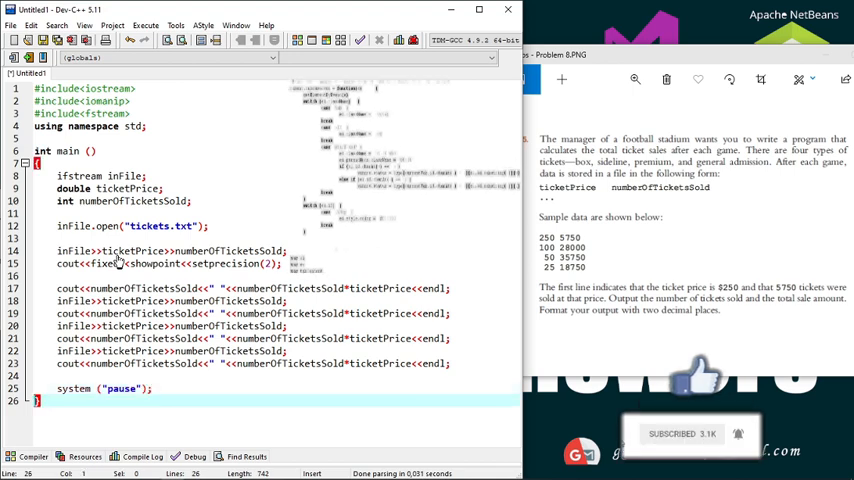
pyautogui.write('retu')
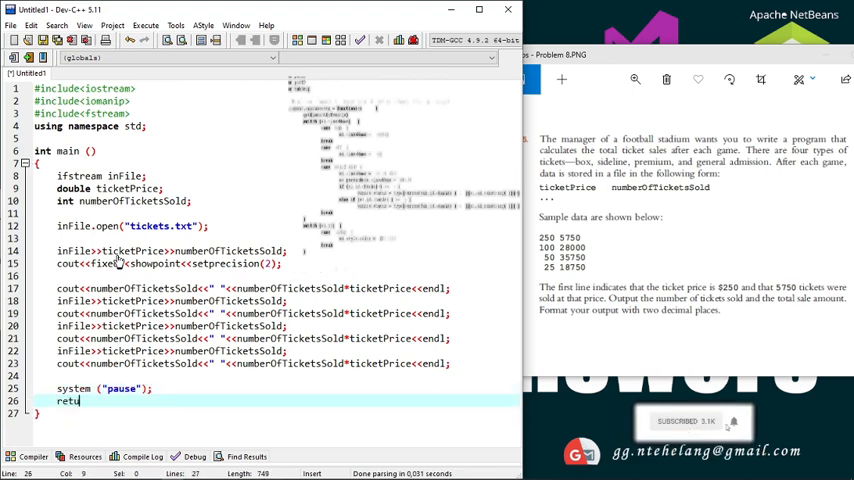
pyautogui.write('rn 0;')
pyautogui.write('ticketSales')
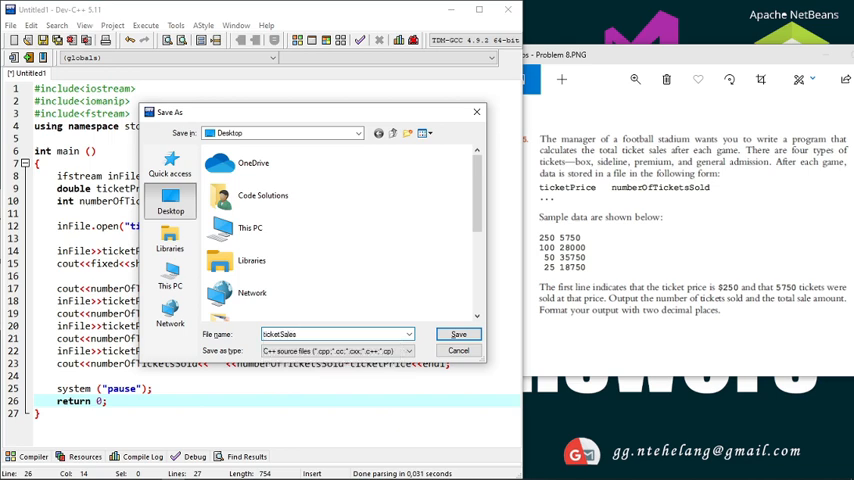
# Step: Save the program as ticketSales.cpp on the Desktop
pyautogui.click(458, 332)
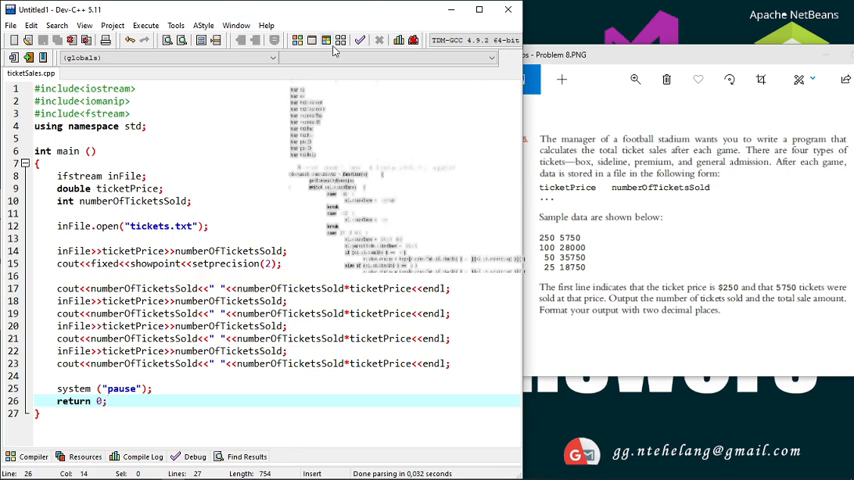
pyautogui.moveTo(298, 40)
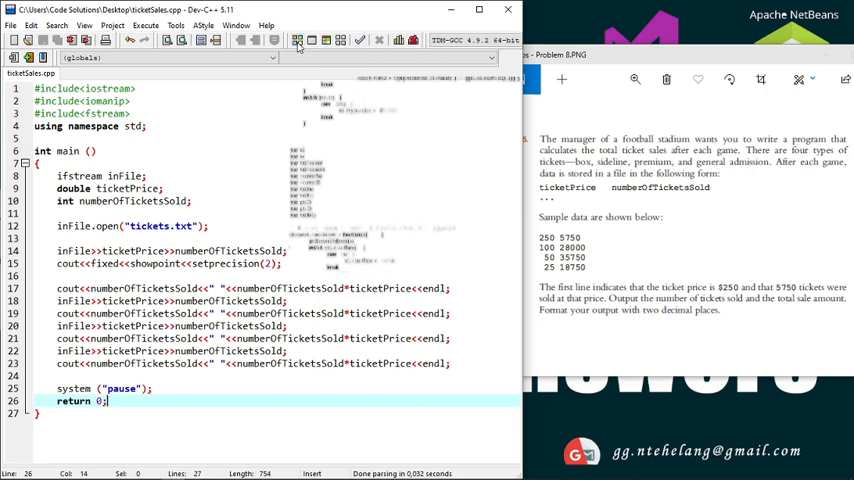
pyautogui.click(312, 40)
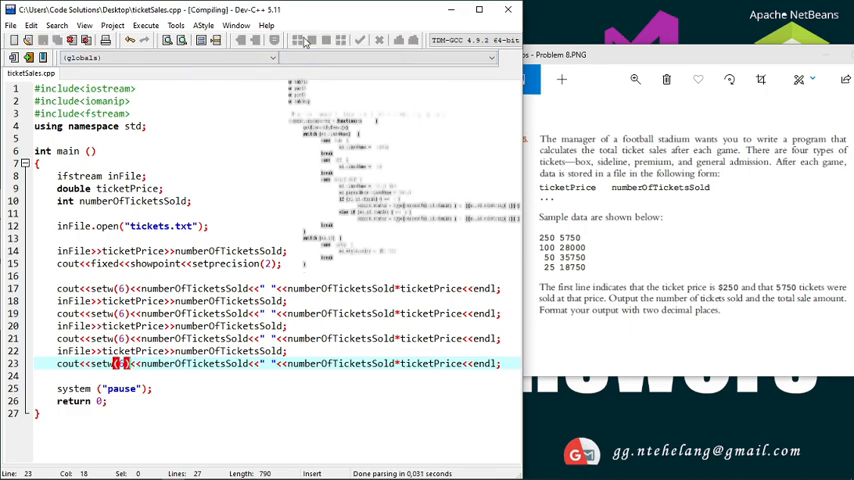
# Step: Compile and run the program, check the four-row tickets and sales output, then run it again
pyautogui.click(316, 40)
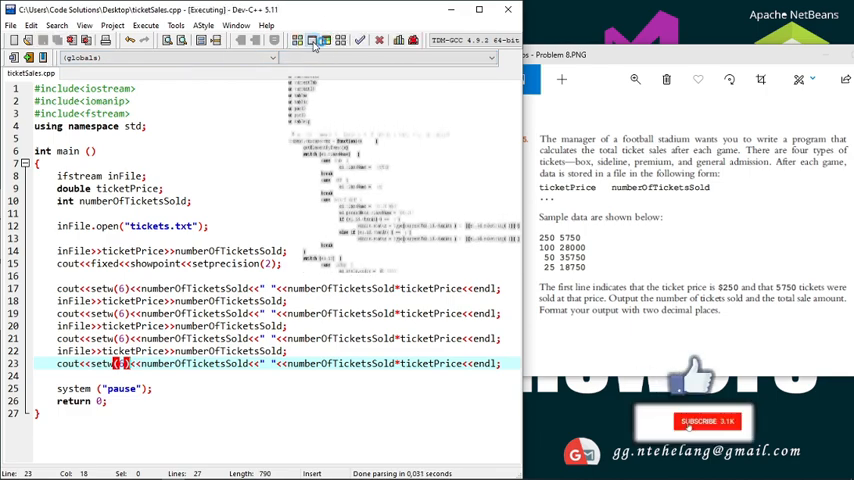
pyautogui.click(314, 40)
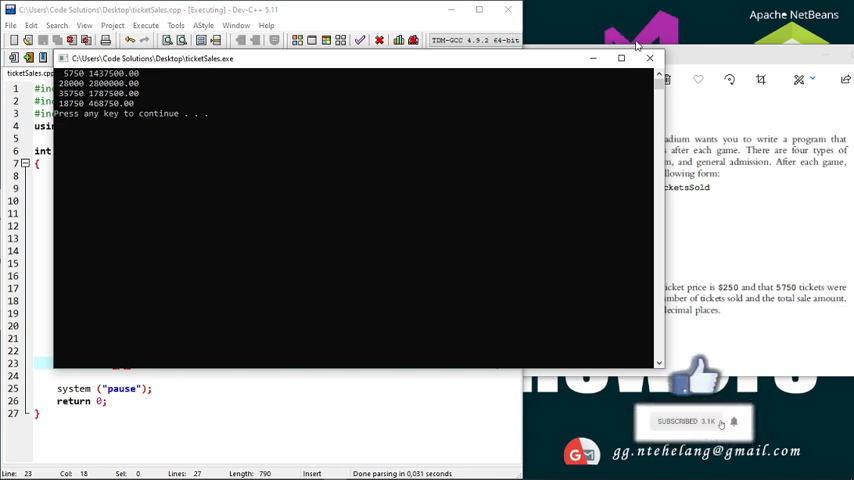
pyautogui.click(648, 58)
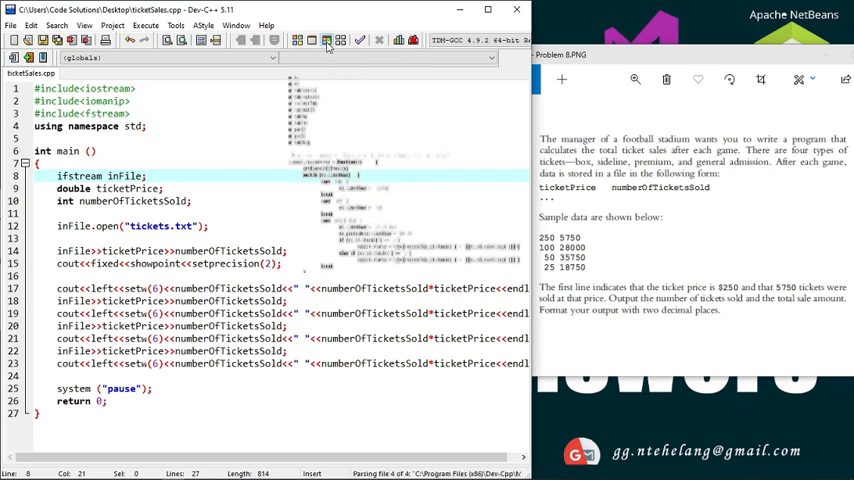
pyautogui.click(336, 40)
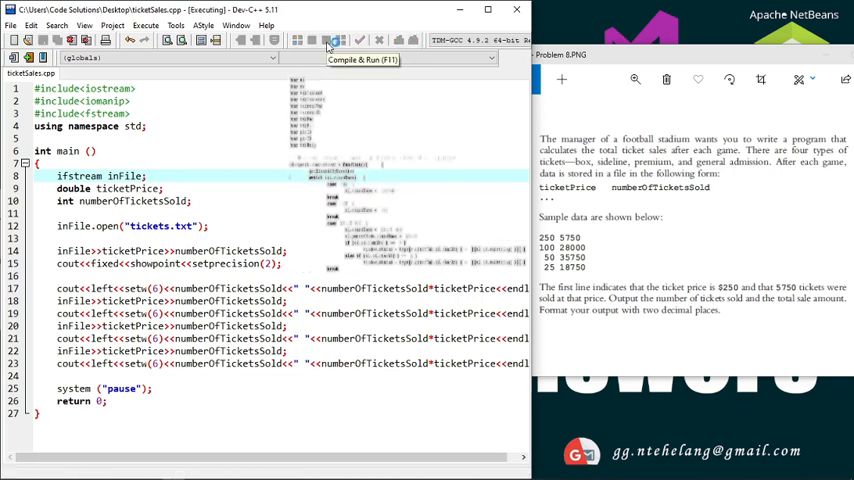